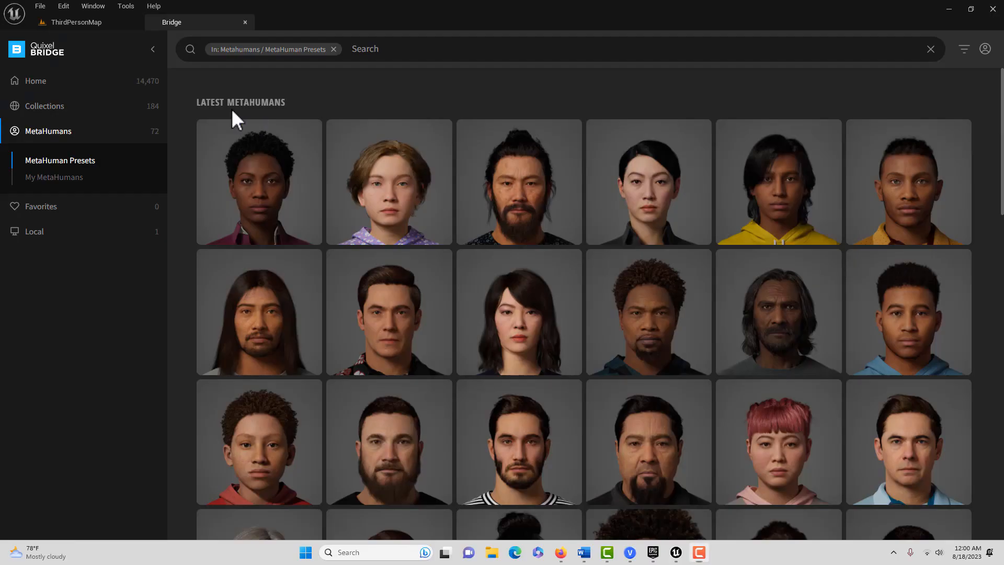
{"action": "mouse_move", "coordinate": [245, 124]}
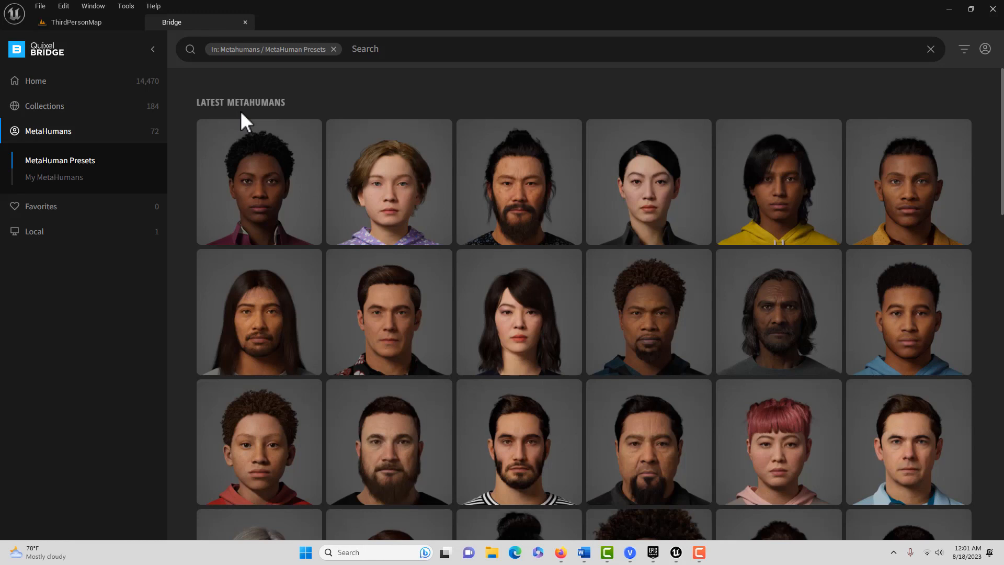
{"action": "mouse_move", "coordinate": [71, 34]}
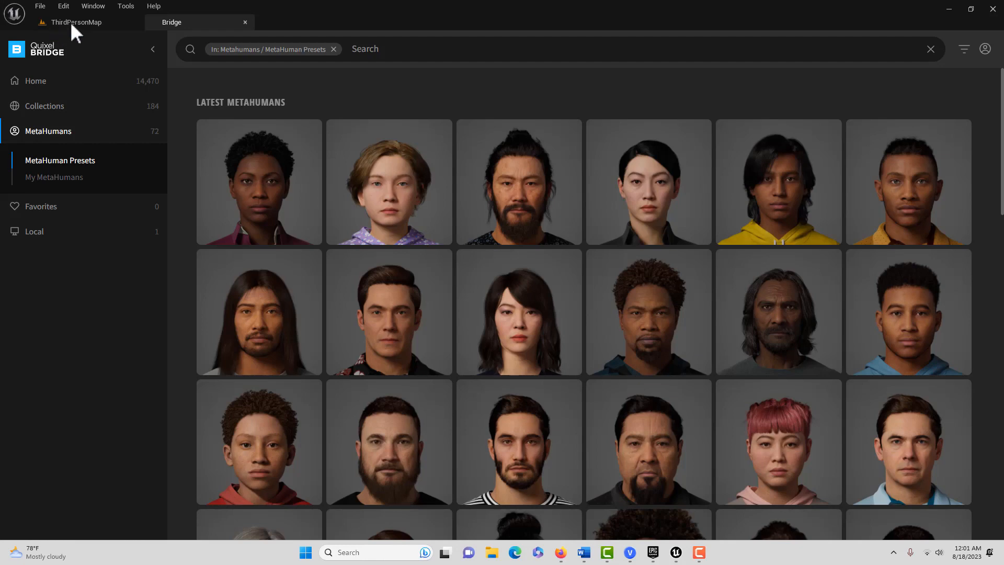
Step: Return to the ThirdPersonMap level editor and look over the project's Content folder
{"action": "left_click", "coordinate": [75, 22]}
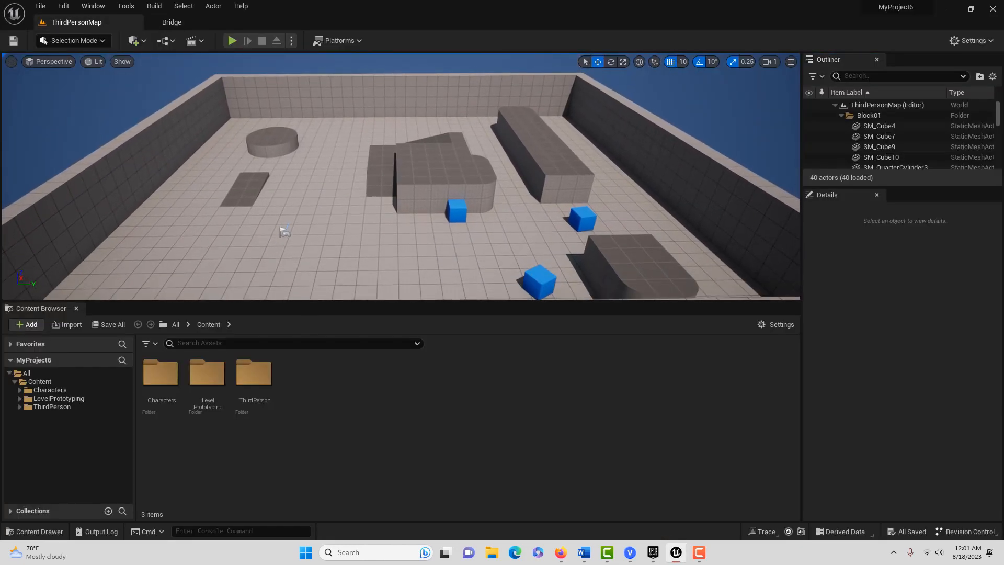
{"action": "left_click", "coordinate": [293, 343]}
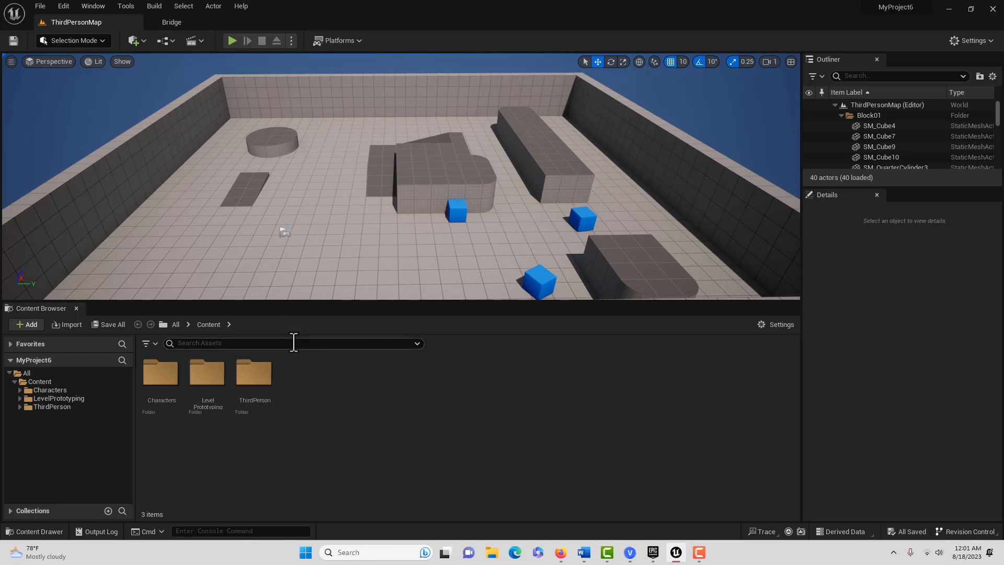
{"action": "mouse_move", "coordinate": [134, 41]}
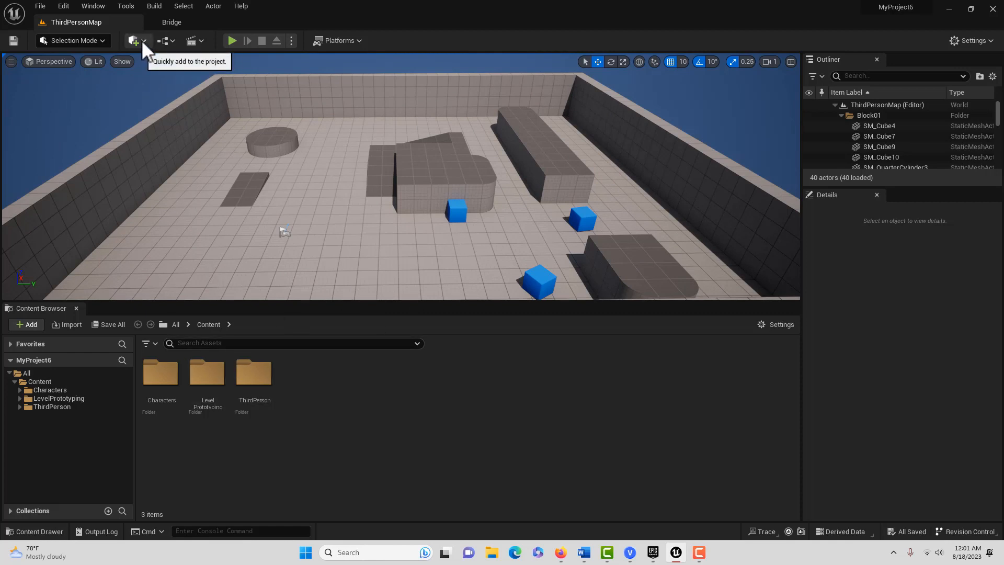
{"action": "mouse_move", "coordinate": [182, 25]}
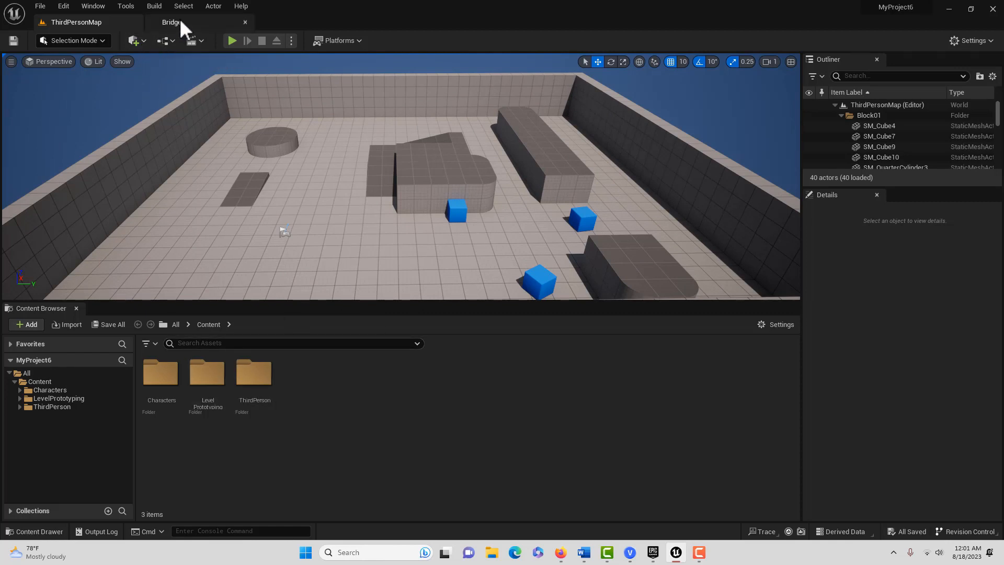
Step: In Bridge's My MetaHumans, add the downloaded V1 MetaHuman to the project
{"action": "left_click", "coordinate": [172, 22]}
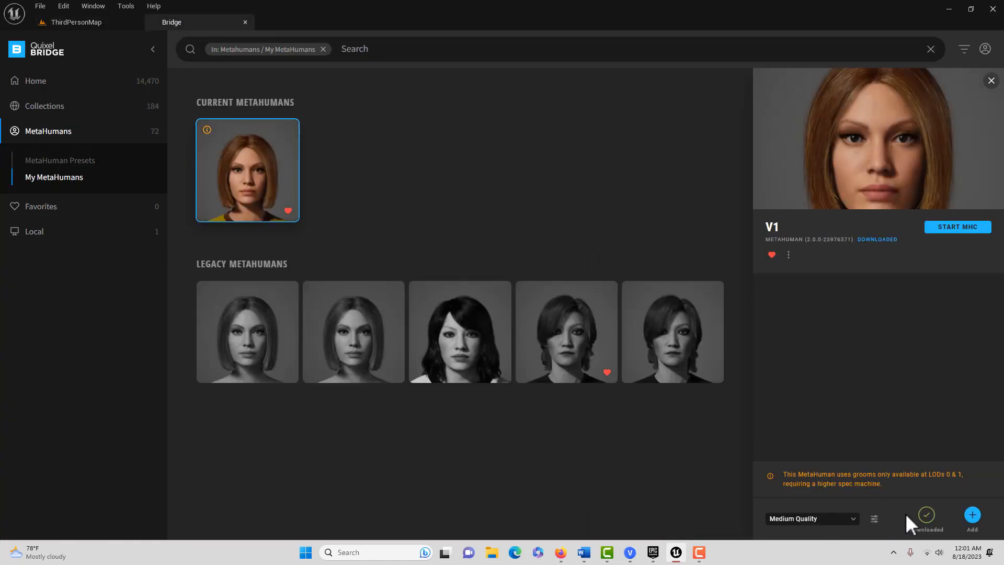
{"action": "left_click", "coordinate": [972, 515]}
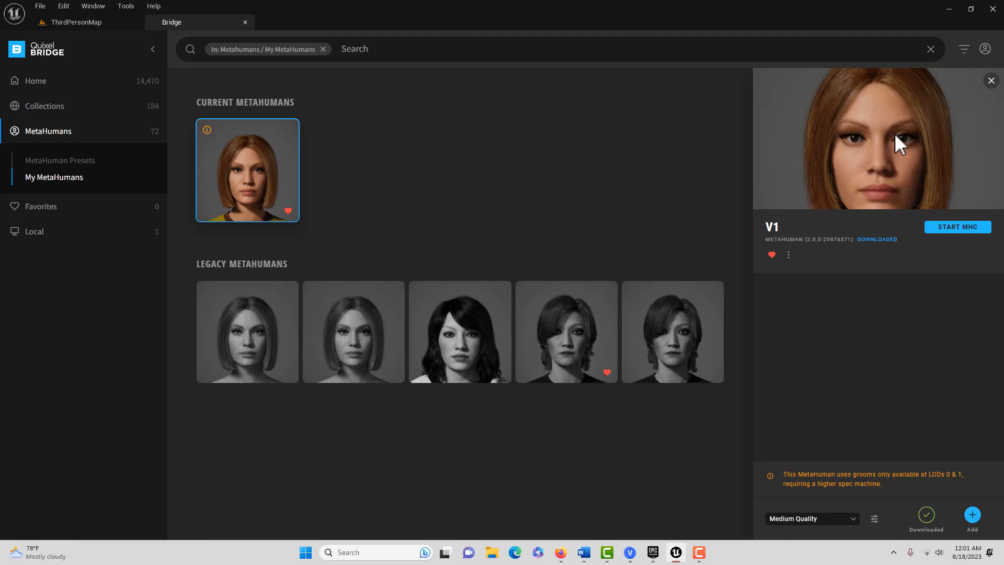
{"action": "mouse_move", "coordinate": [873, 152]}
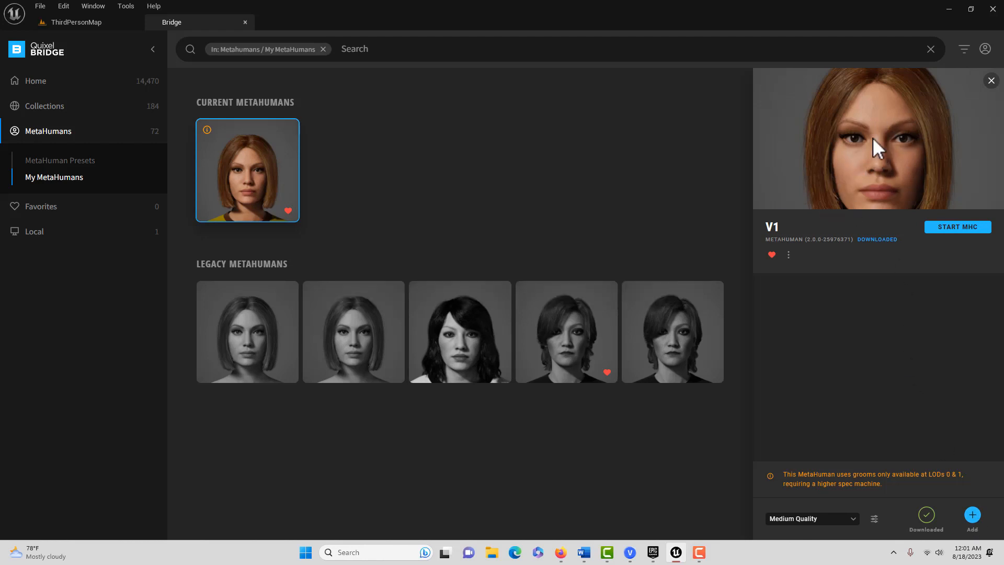
{"action": "mouse_move", "coordinate": [149, 32]}
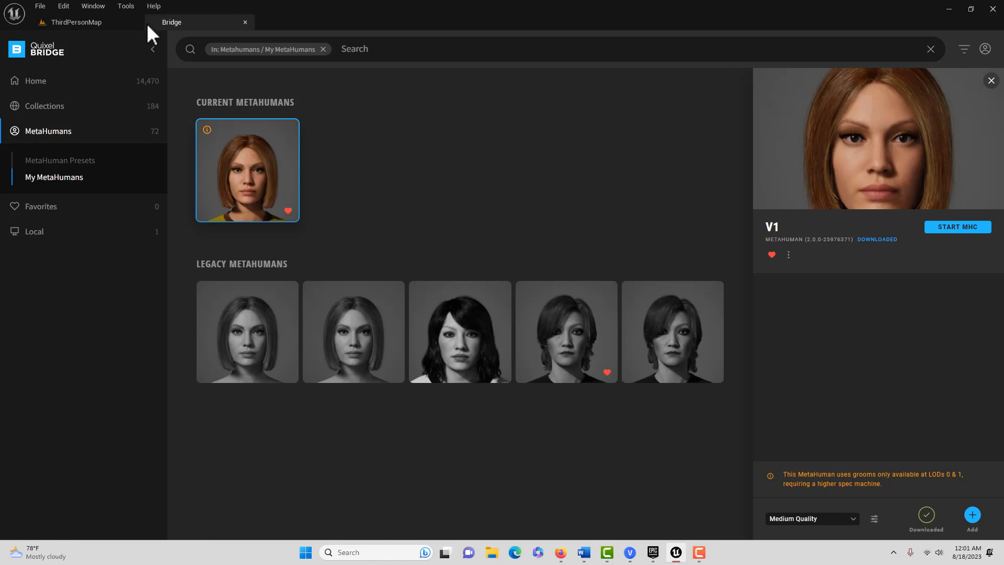
Step: Back in the level editor, browse into MetaHumans/V1 and select the BP_V1 blueprint
{"action": "left_click", "coordinate": [76, 22]}
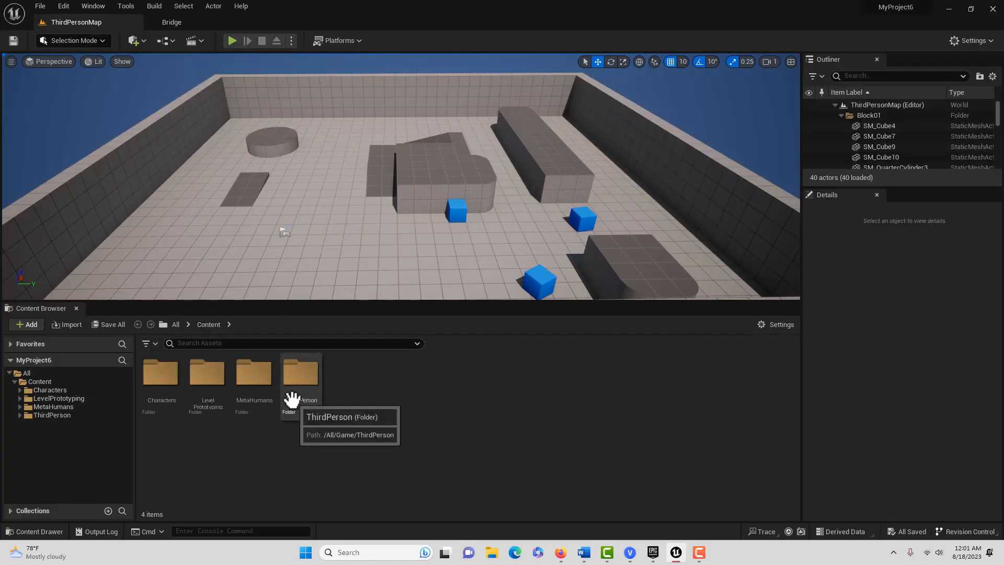
{"action": "mouse_move", "coordinate": [260, 382]}
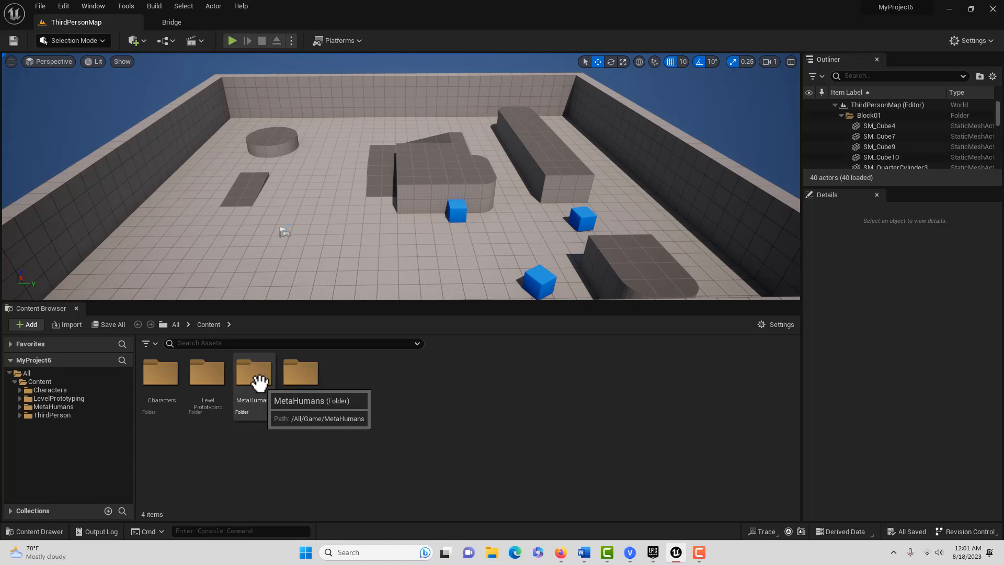
{"action": "double_click", "coordinate": [253, 373]}
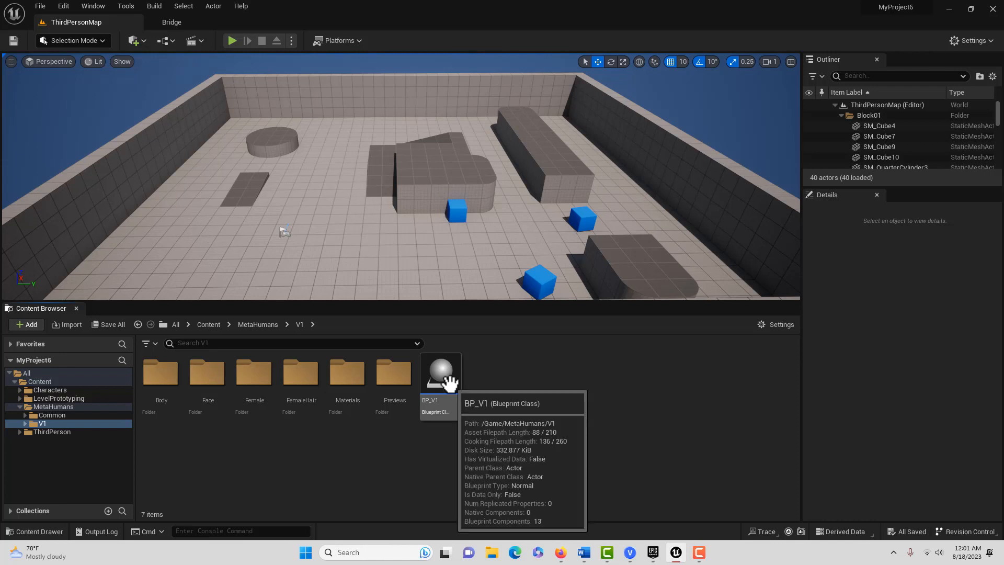
{"action": "left_click", "coordinate": [440, 373]}
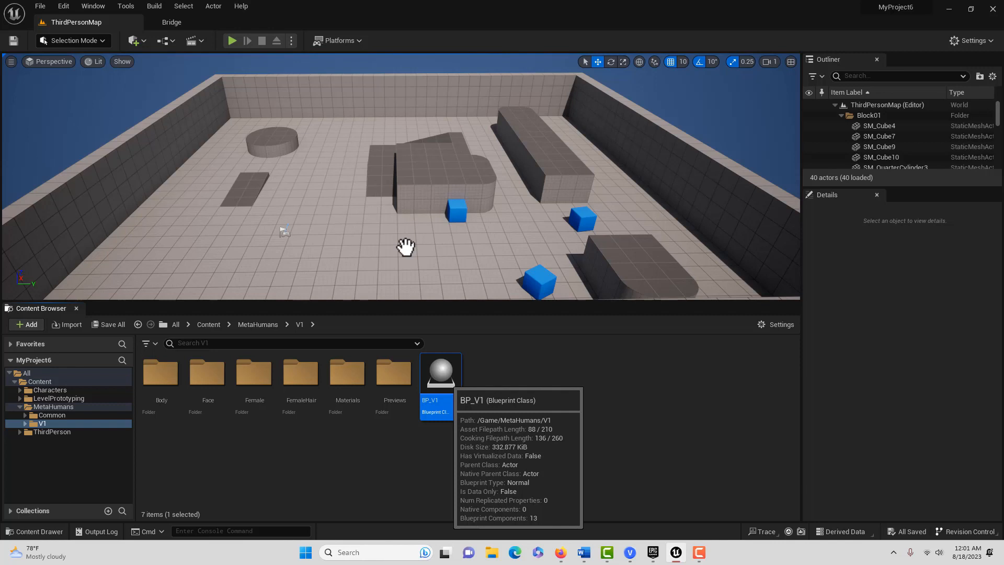
Step: Drag BP_V1 into the level viewport and enable the missing Groom plugin
{"action": "left_click_drag", "start_coordinate": [440, 372], "coordinate": [403, 240]}
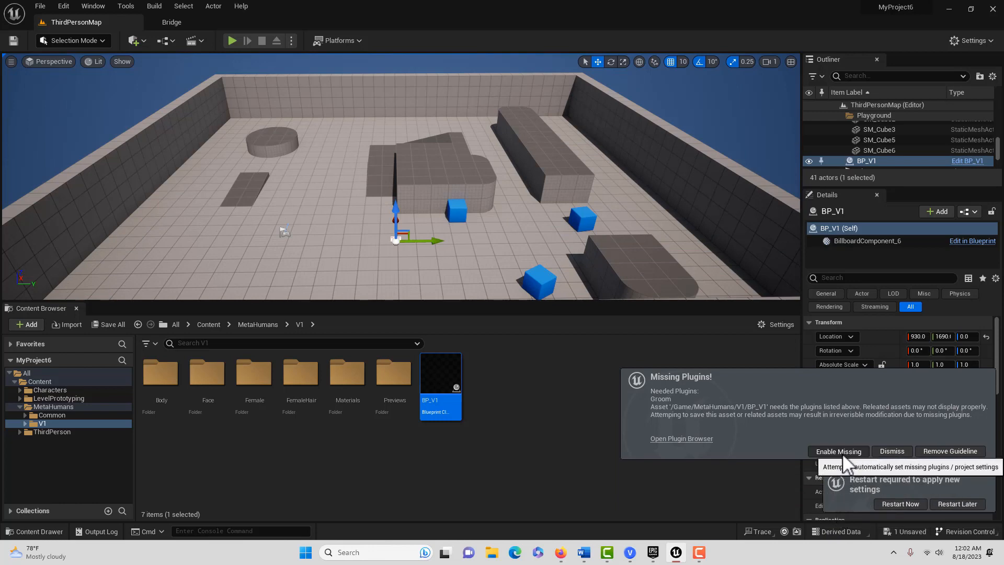
{"action": "left_click", "coordinate": [839, 451]}
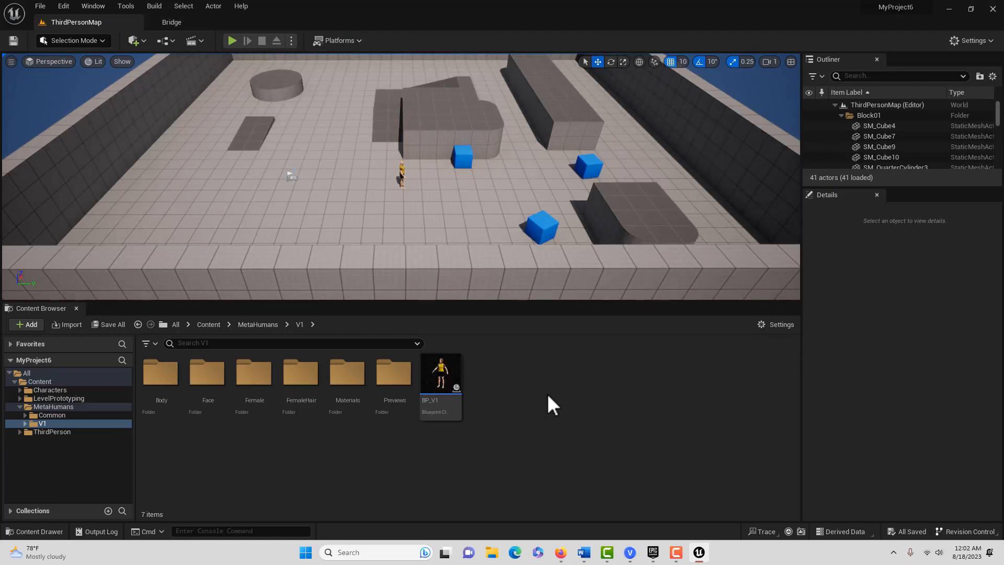
{"action": "mouse_move", "coordinate": [544, 393]}
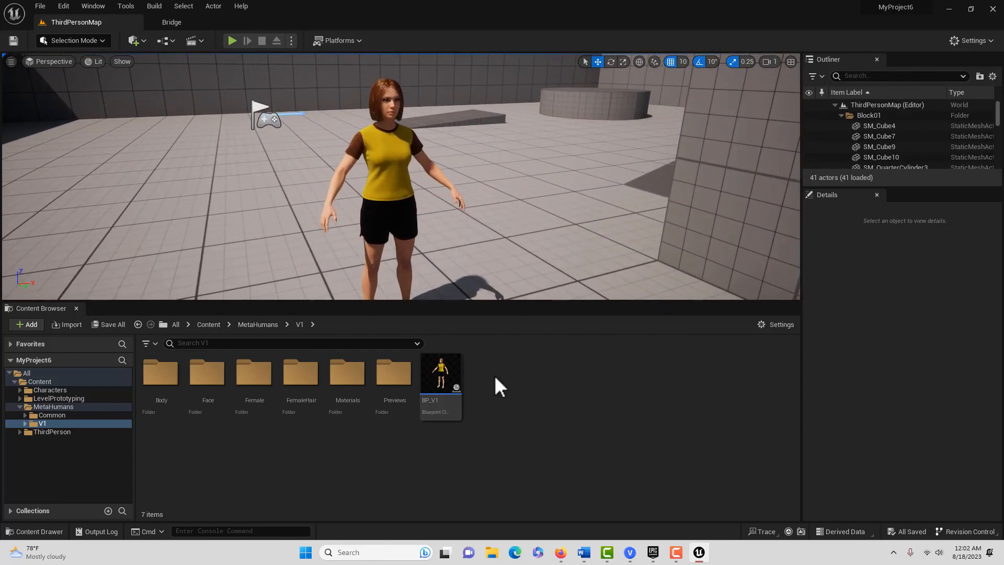
{"action": "mouse_move", "coordinate": [450, 397]}
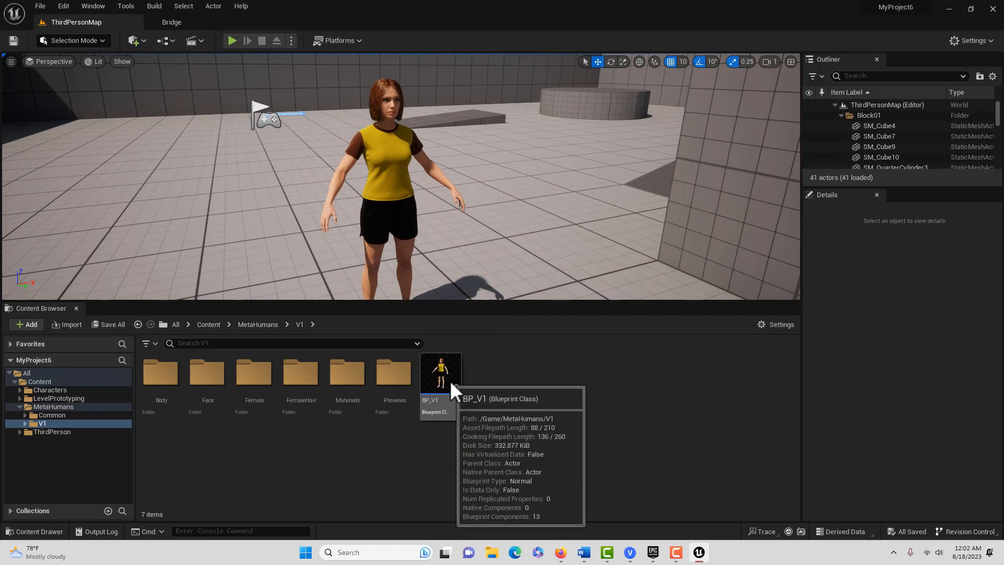
Step: View the placed V1 MetaHuman up close and select BP_V1 in the Content Browser
{"action": "left_click", "coordinate": [440, 373]}
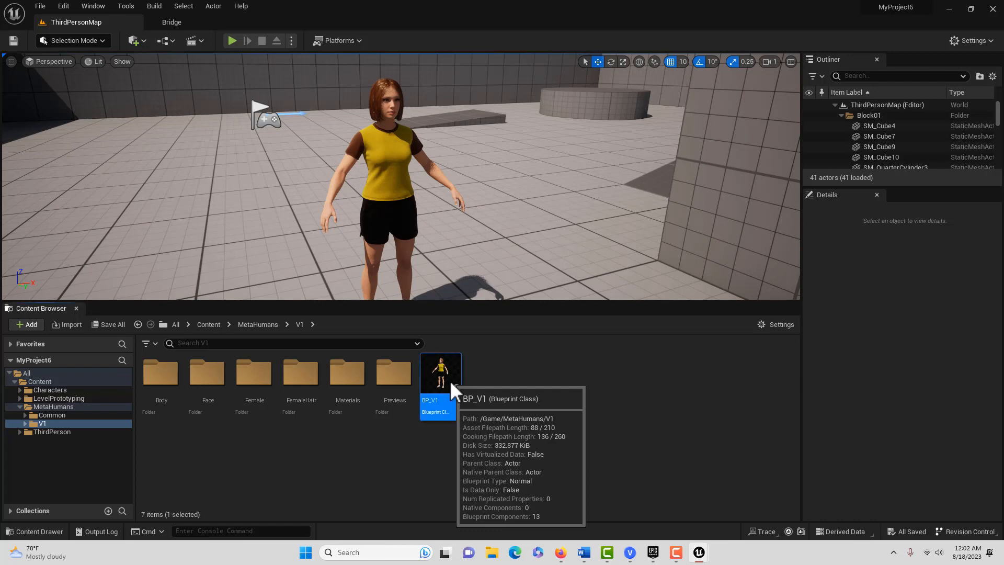
Step: Open BP_V1 in a full-screen blueprint editor and select its LODSync component
{"action": "double_click", "coordinate": [440, 373]}
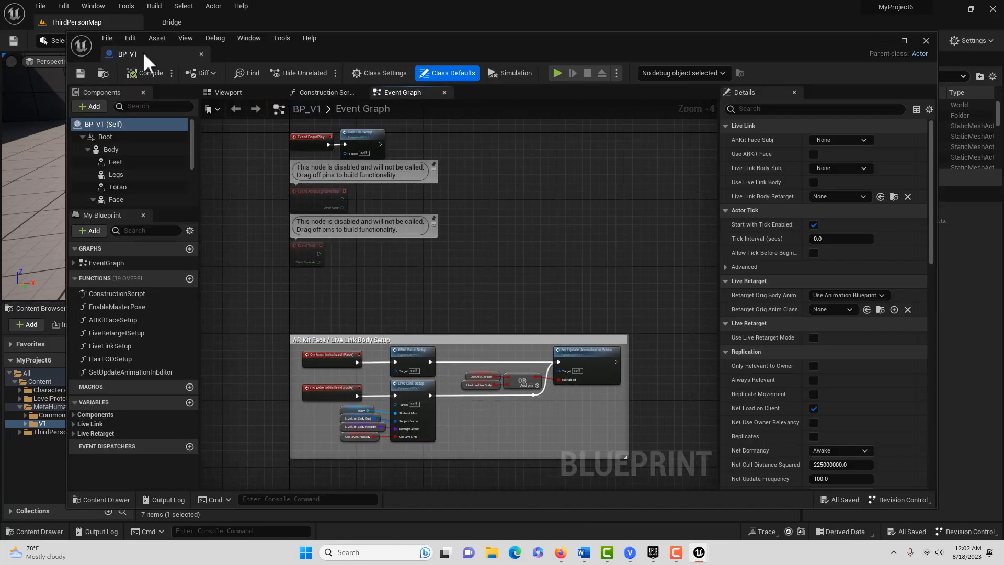
{"action": "left_click", "coordinate": [904, 39]}
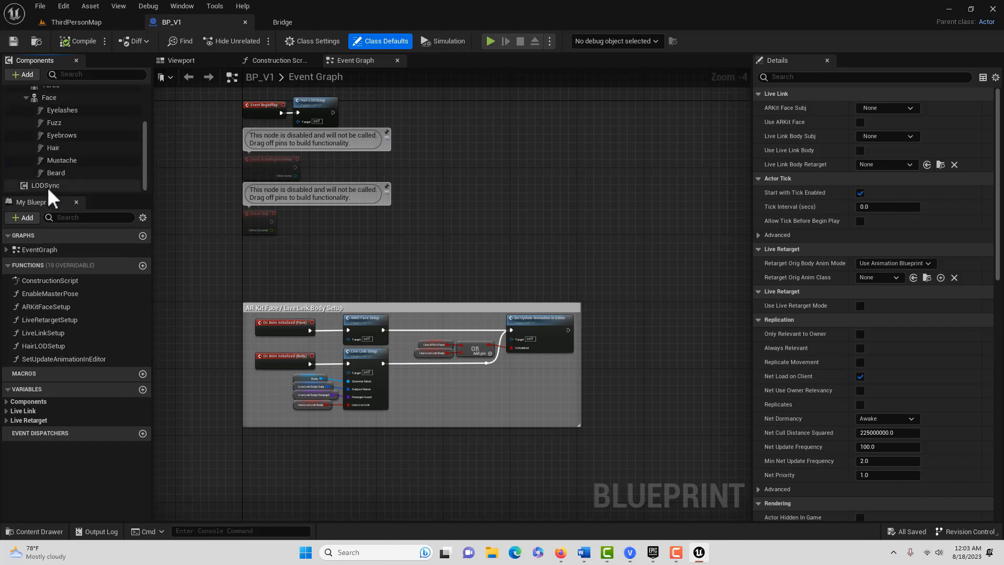
{"action": "left_click", "coordinate": [45, 185]}
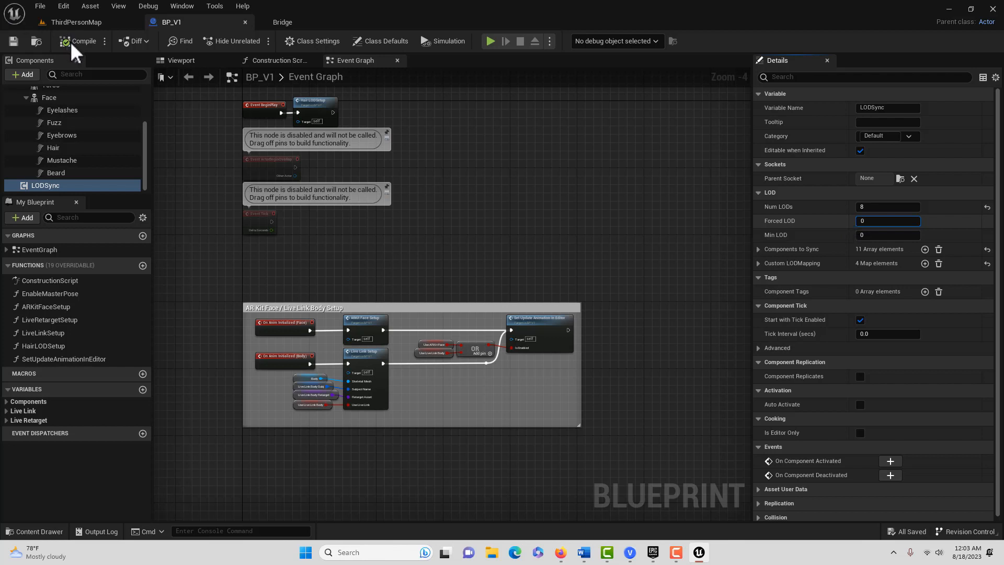
{"action": "mouse_move", "coordinate": [81, 49]}
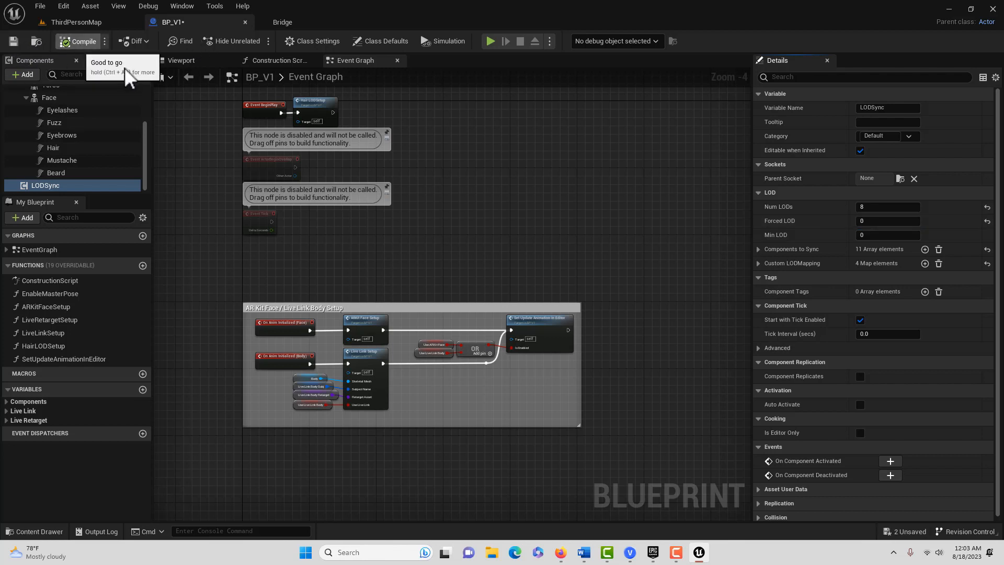
{"action": "mouse_move", "coordinate": [15, 44]}
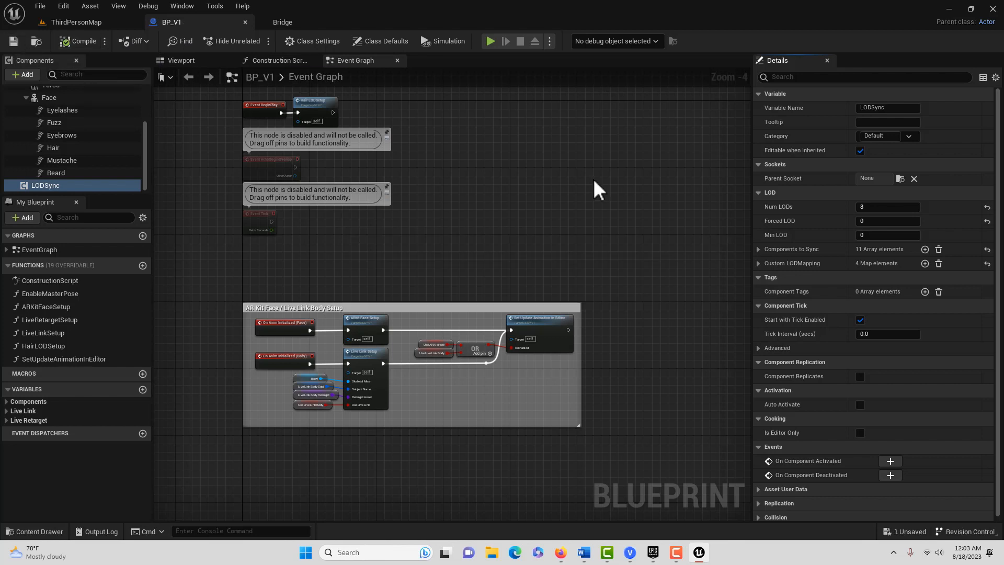
{"action": "mouse_move", "coordinate": [75, 117]}
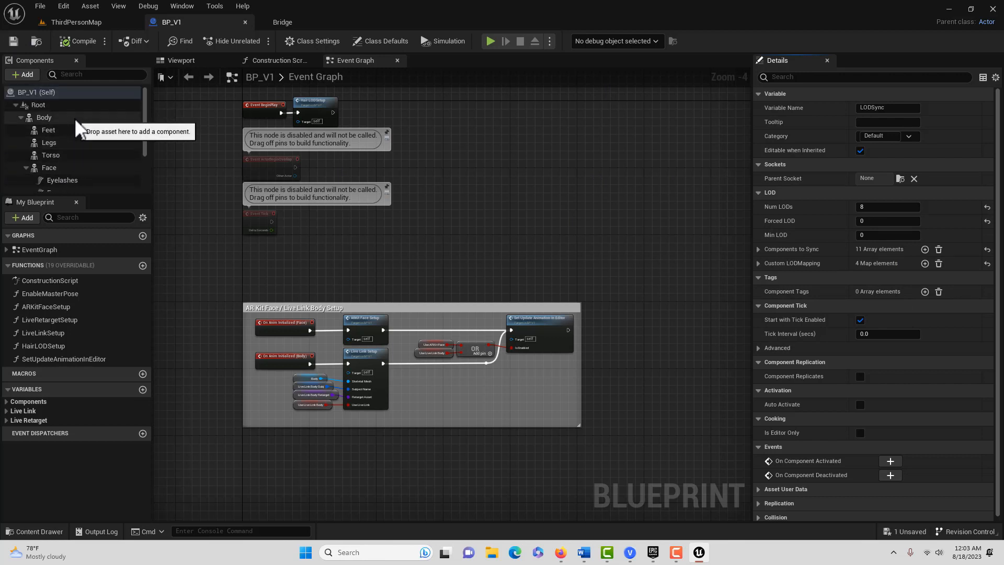
Step: Open the f_tal_nrw_body mesh skeleton and keep root and pelvis on Animation retargeting
{"action": "left_click", "coordinate": [44, 117]}
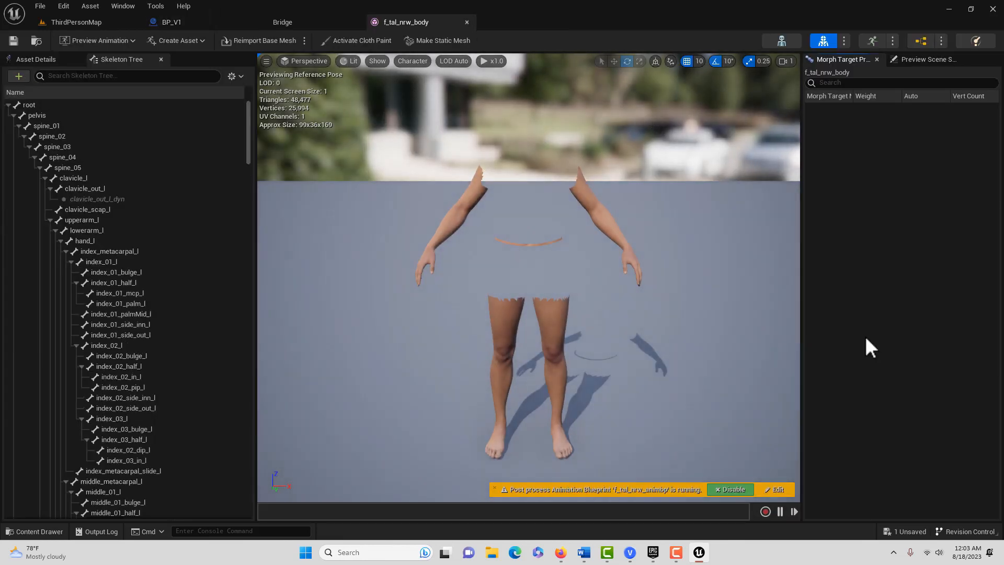
{"action": "mouse_move", "coordinate": [415, 246]}
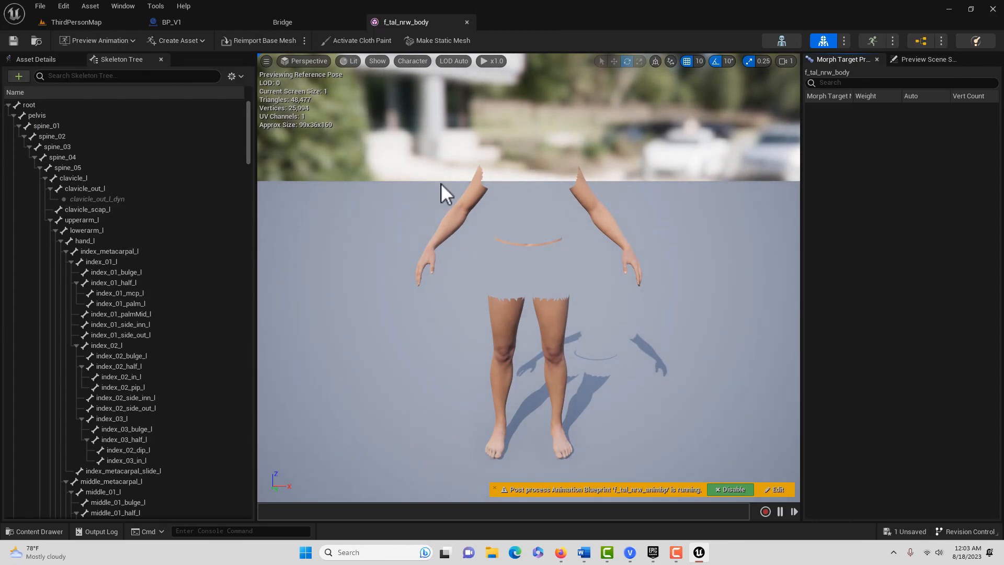
{"action": "mouse_move", "coordinate": [583, 173]}
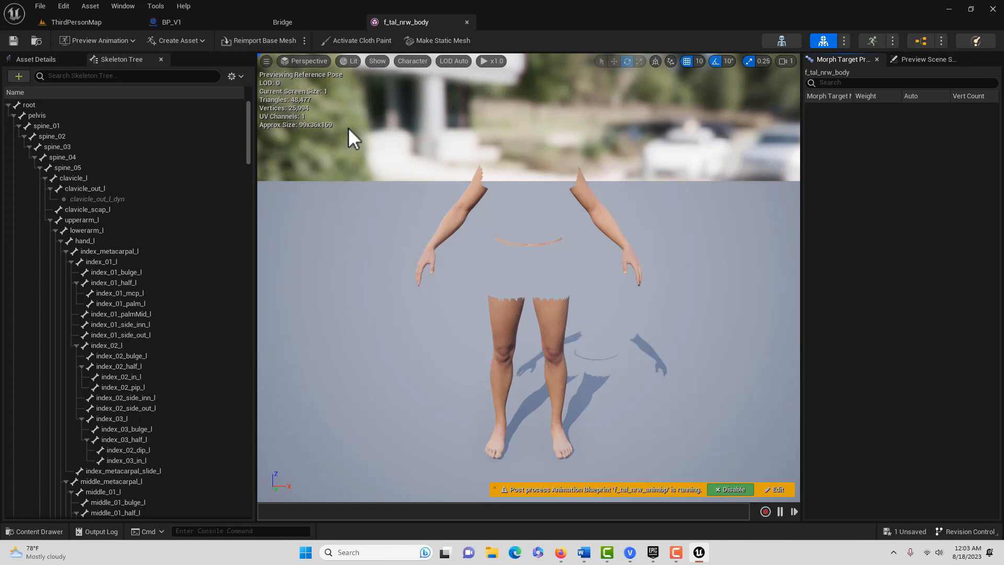
{"action": "mouse_move", "coordinate": [823, 41]}
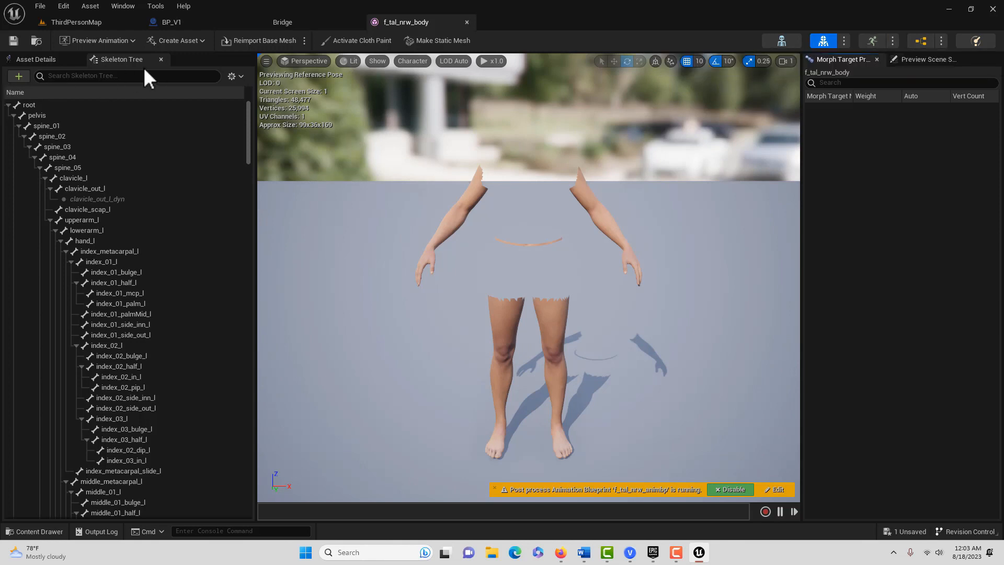
{"action": "mouse_move", "coordinate": [111, 94]}
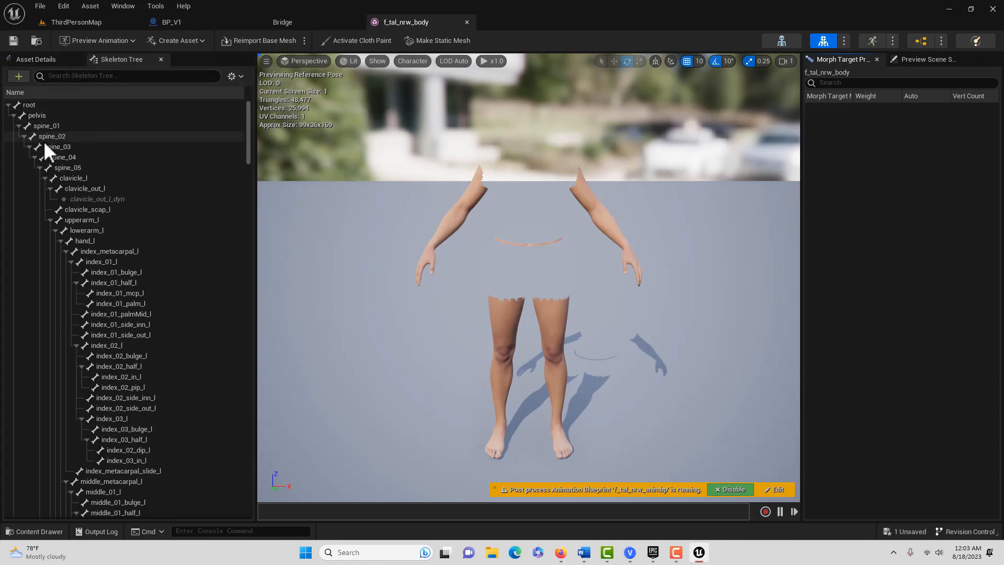
{"action": "mouse_move", "coordinate": [232, 75]}
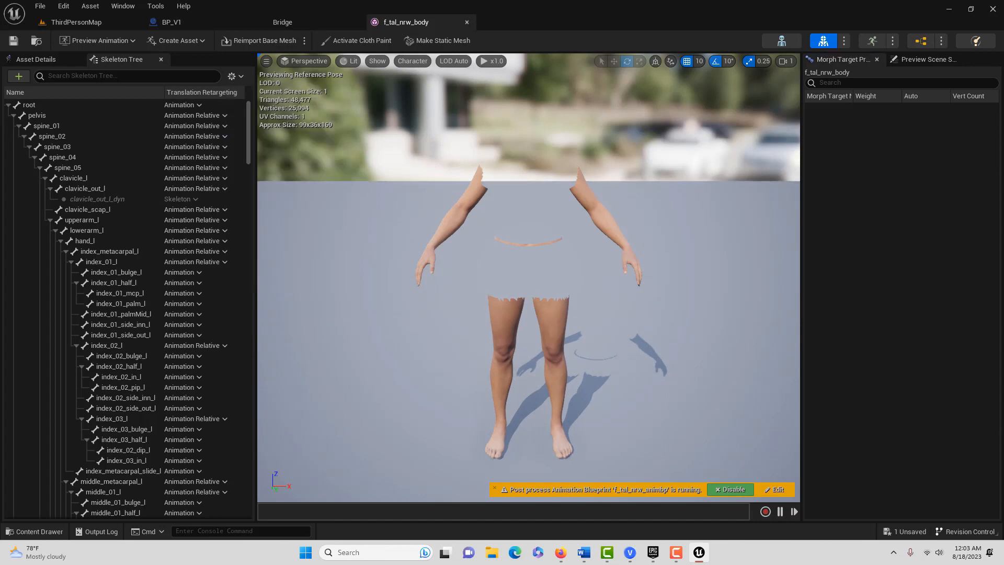
{"action": "mouse_move", "coordinate": [176, 403]}
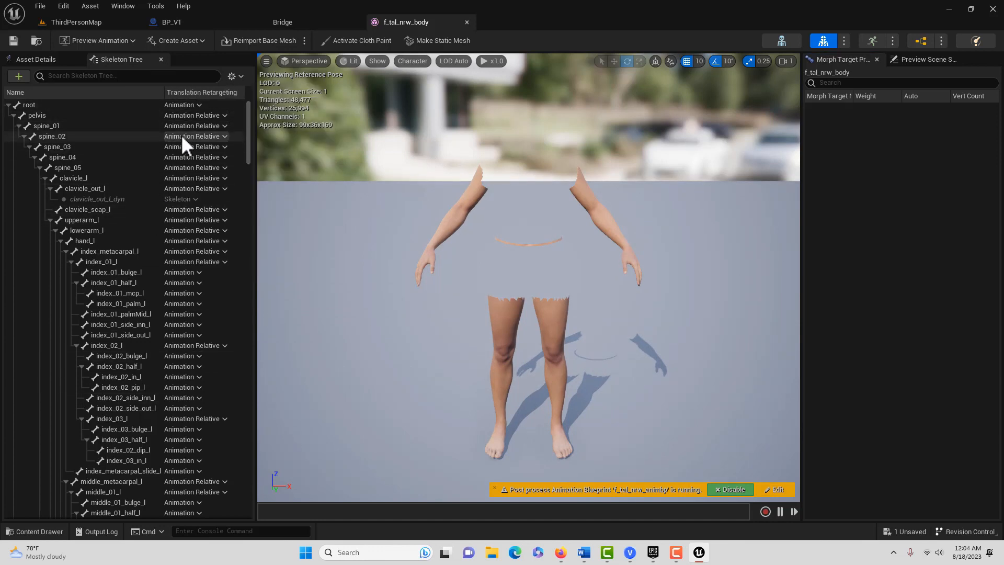
{"action": "mouse_move", "coordinate": [188, 147]}
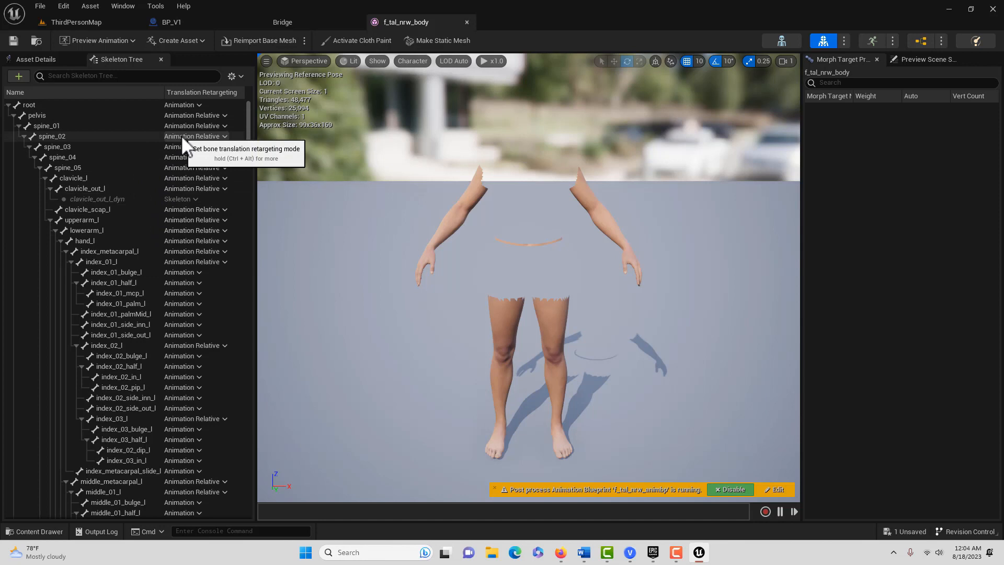
{"action": "mouse_move", "coordinate": [37, 117]}
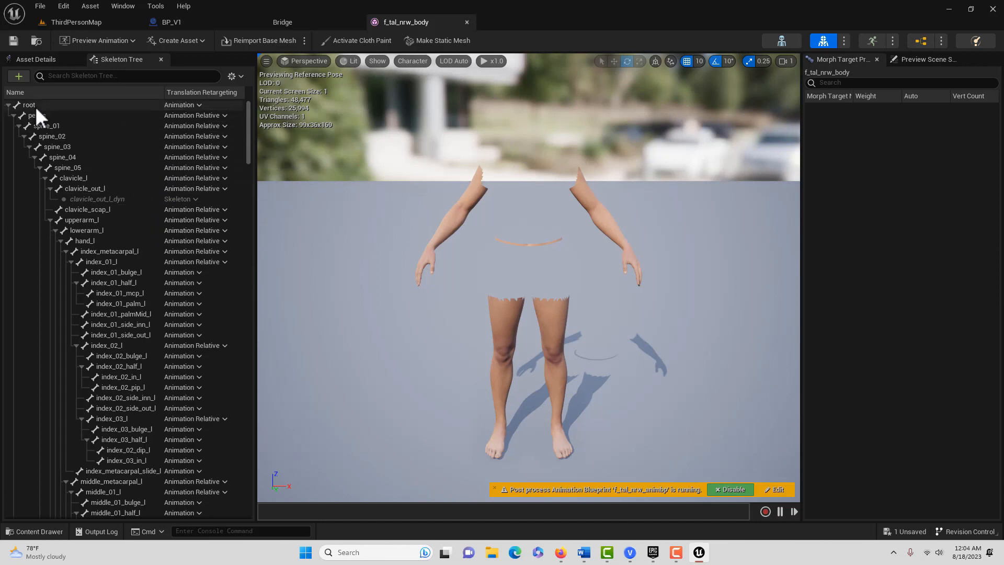
{"action": "left_click", "coordinate": [27, 105]}
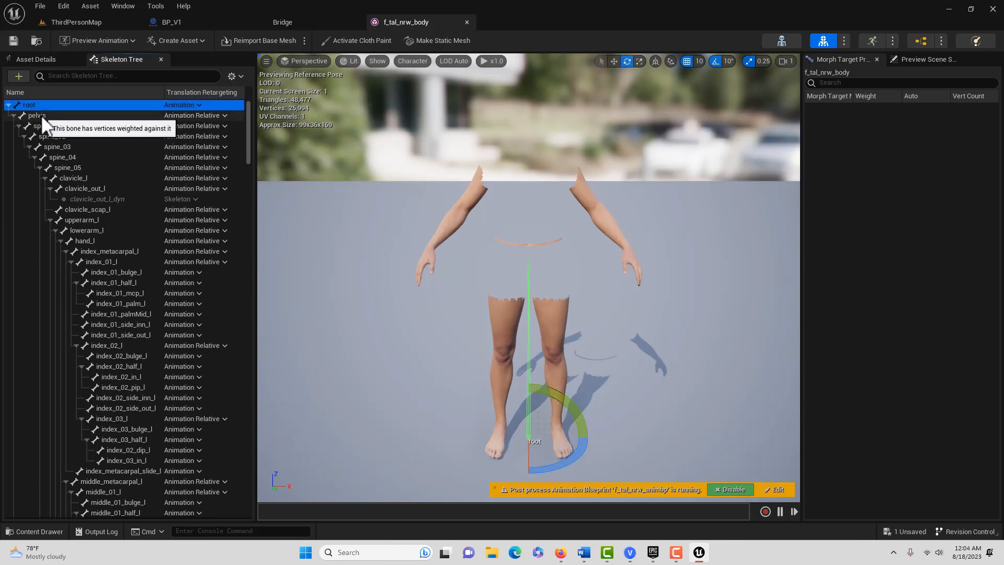
{"action": "left_click", "coordinate": [38, 115]}
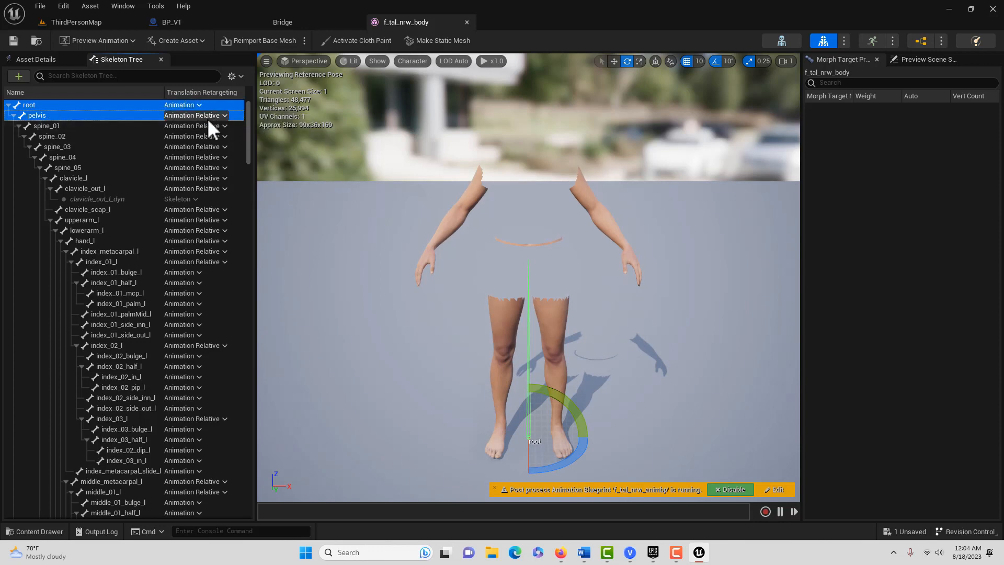
{"action": "left_click", "coordinate": [218, 115]}
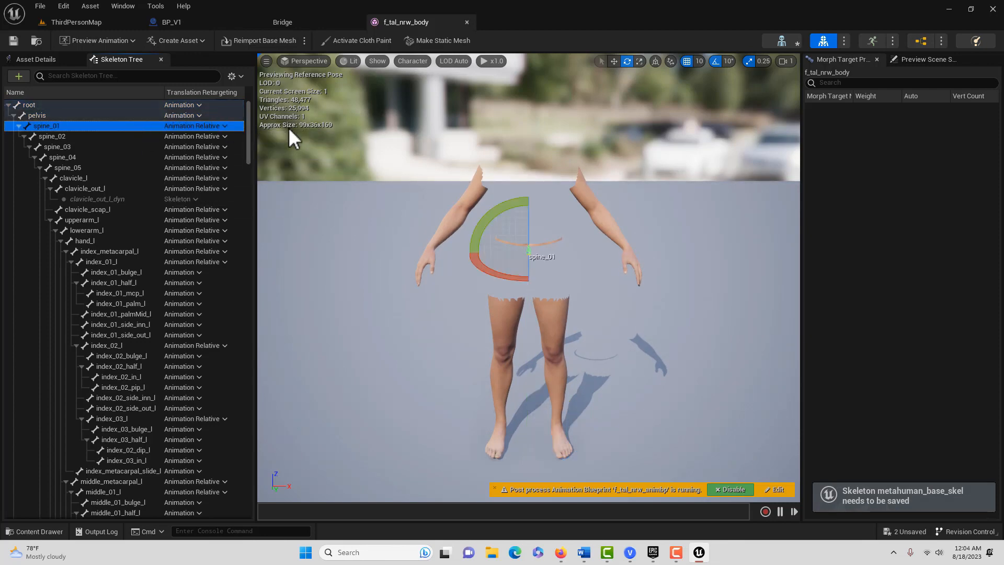
Step: Set spine_01 and all bones below to Skeleton translation retargeting, then save the asset
{"action": "scroll", "scroll_direction": "down", "scroll_amount": 3}
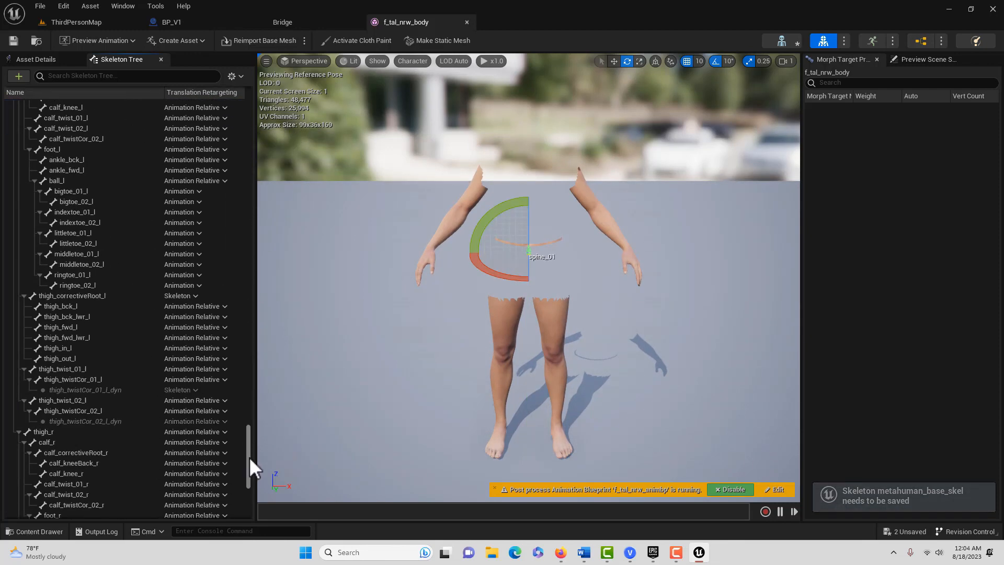
{"action": "scroll", "scroll_direction": "down", "scroll_amount": 3}
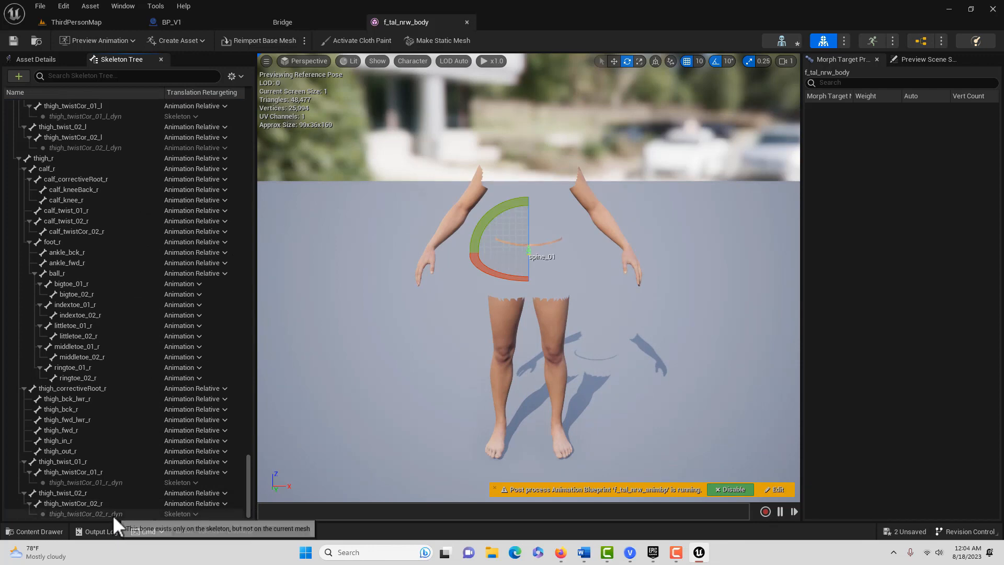
{"action": "mouse_move", "coordinate": [210, 110]}
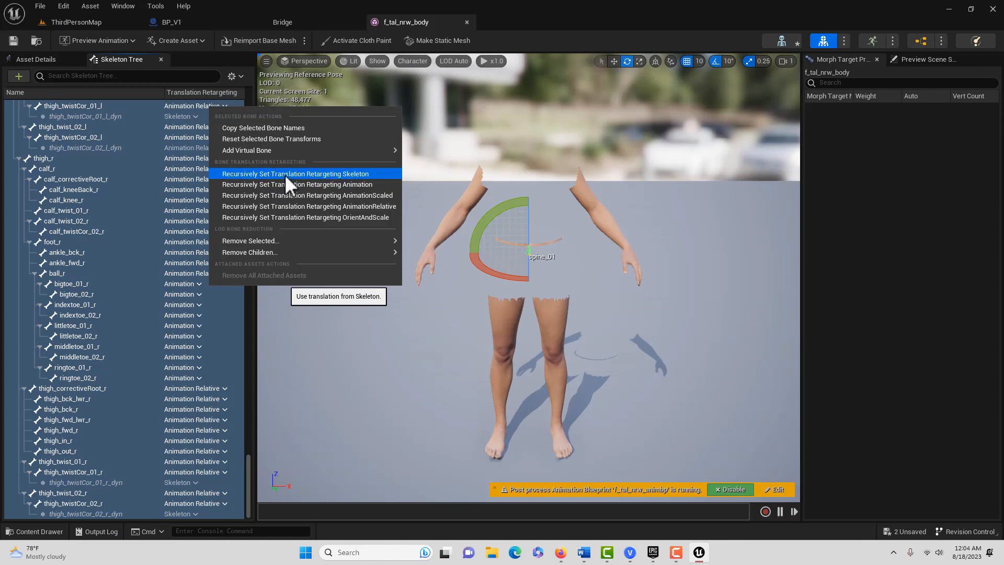
{"action": "left_click", "coordinate": [295, 174]}
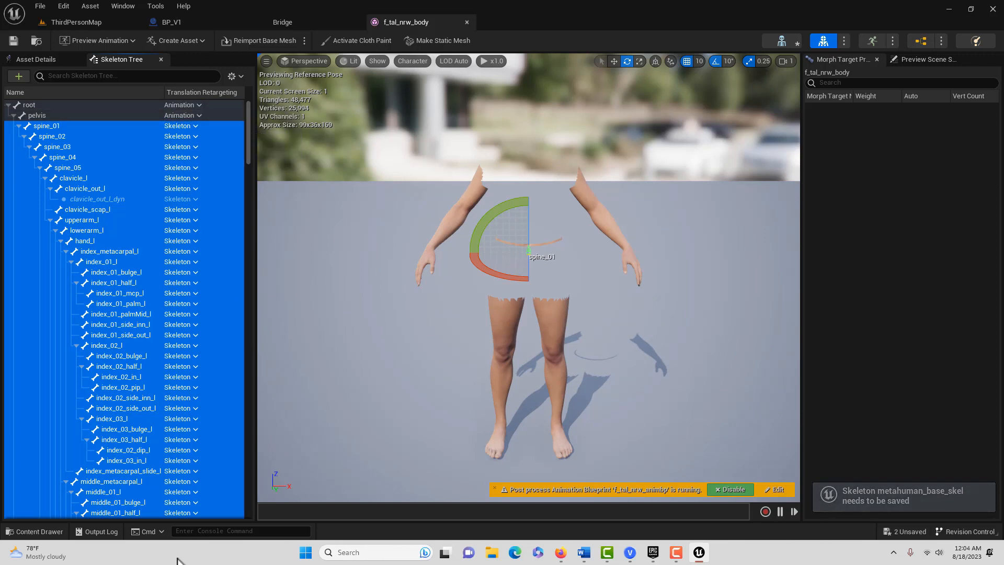
{"action": "mouse_move", "coordinate": [215, 427]}
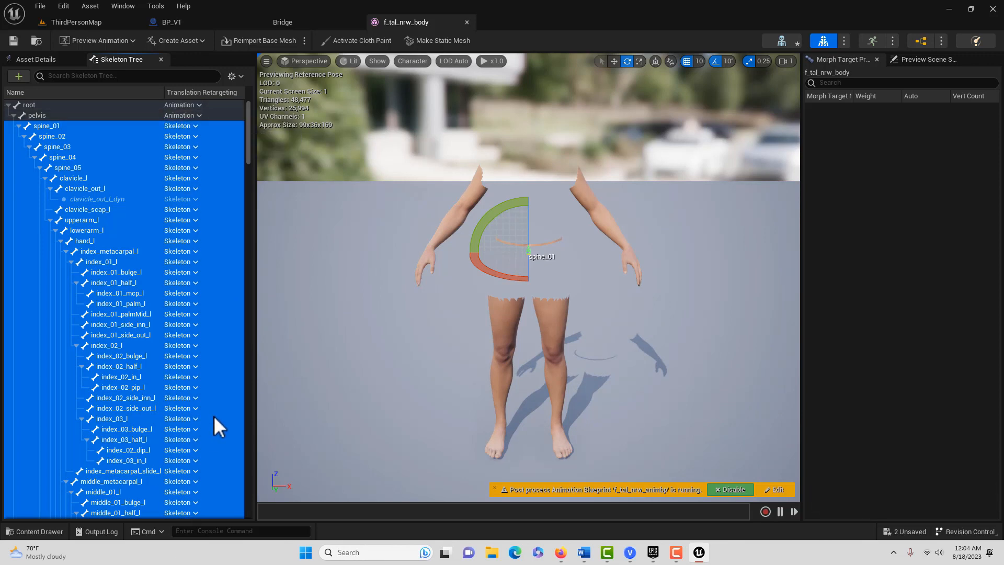
{"action": "mouse_move", "coordinate": [14, 41]}
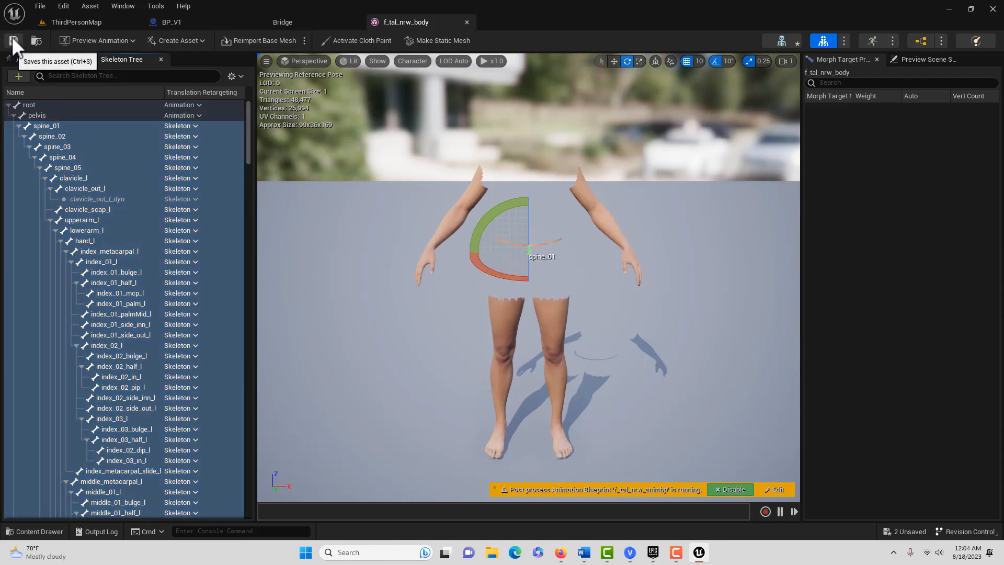
{"action": "left_click", "coordinate": [75, 22]}
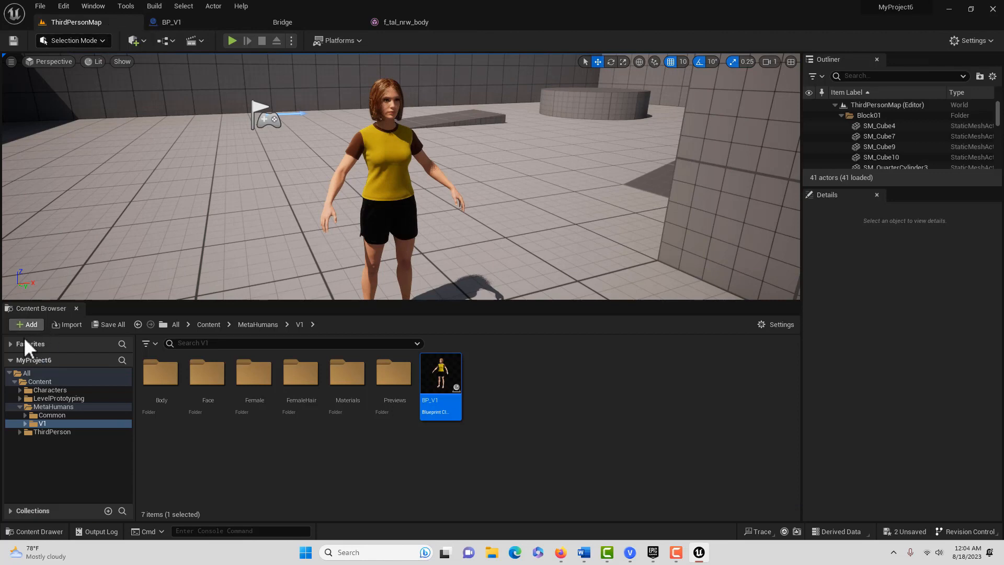
Step: Import Hip_Hop_Dancing1.fbx from the Desktop into /Game/MetaHumans/V1
{"action": "left_click", "coordinate": [25, 324]}
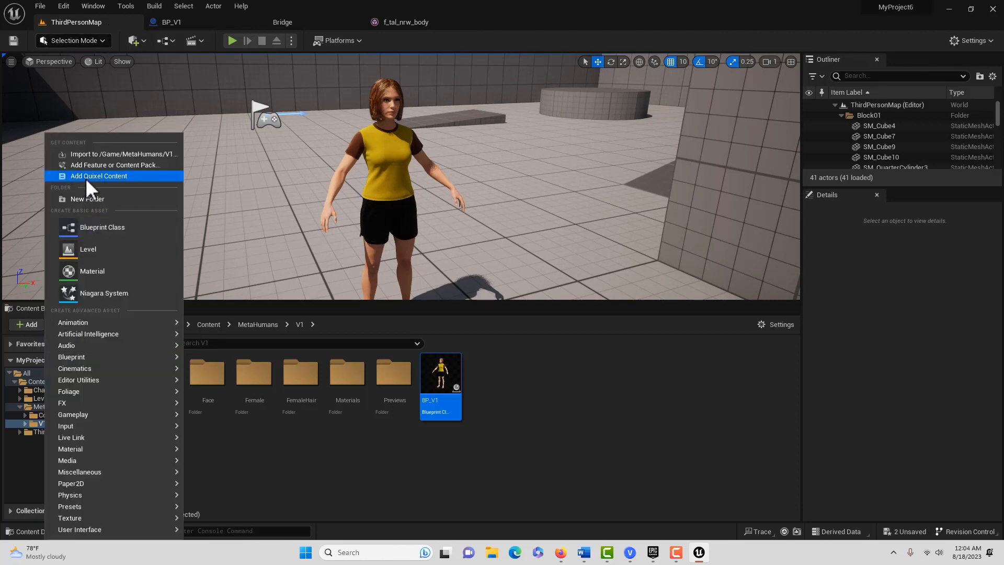
{"action": "left_click", "coordinate": [124, 153]}
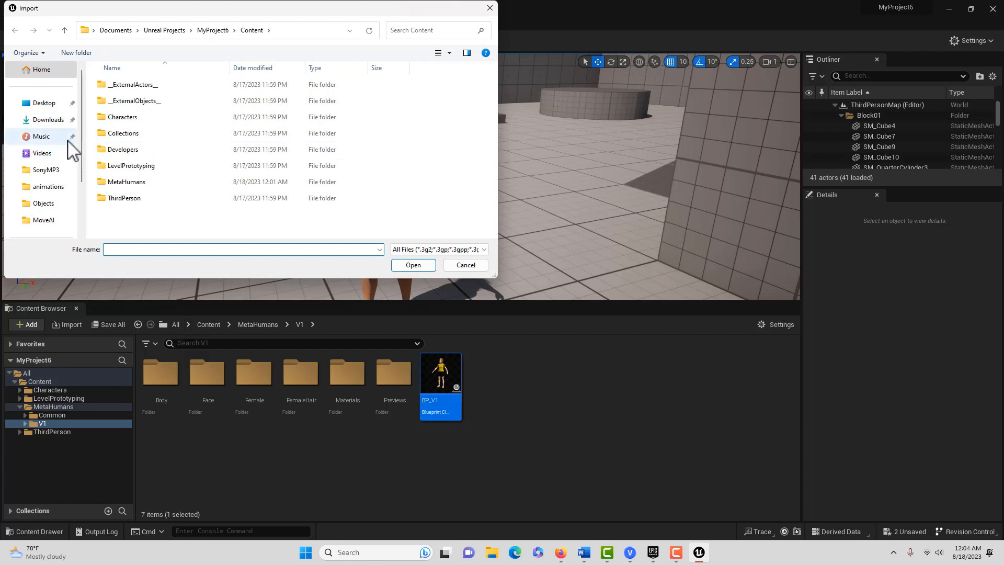
{"action": "left_click", "coordinate": [36, 102]}
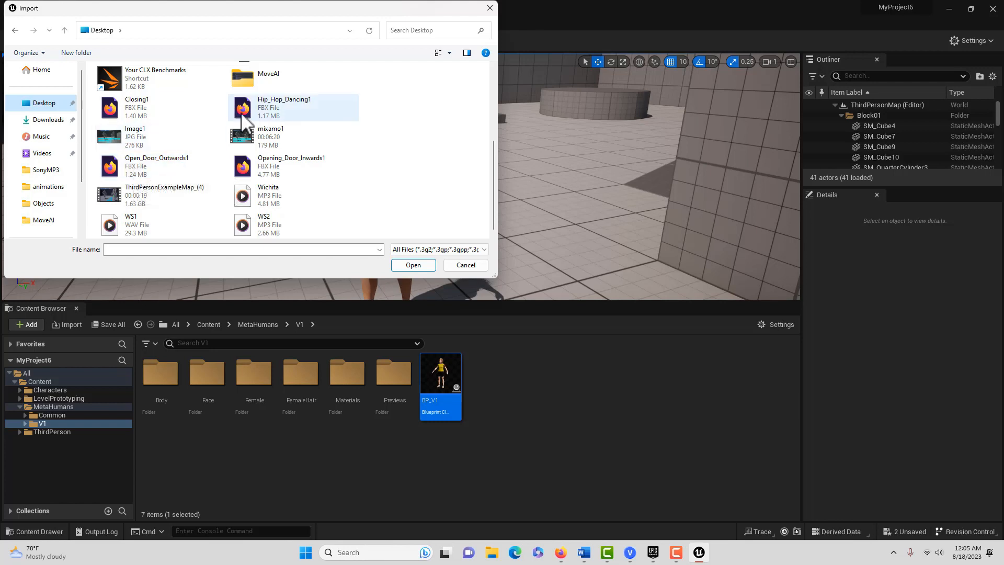
{"action": "left_click", "coordinate": [285, 107]}
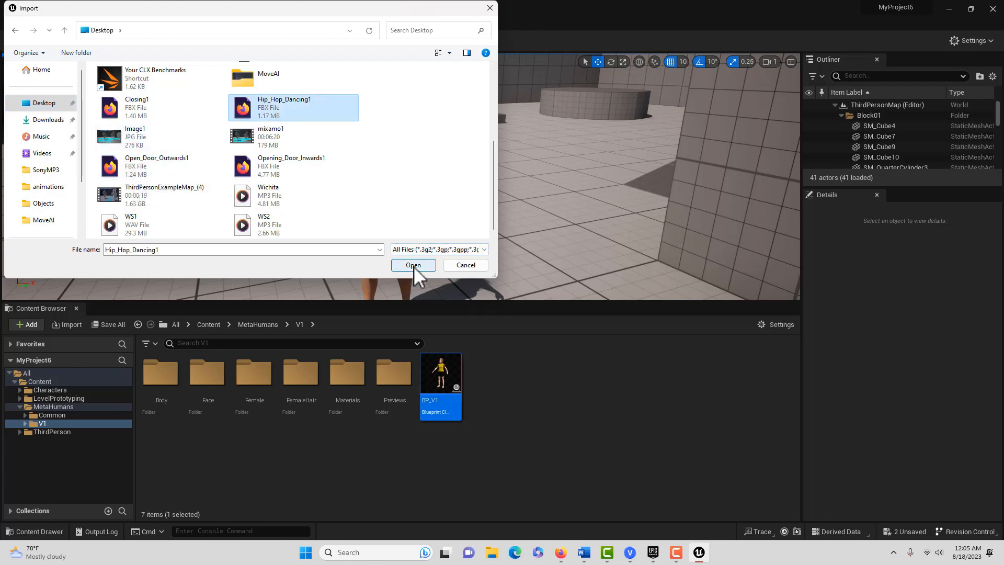
{"action": "left_click", "coordinate": [413, 264]}
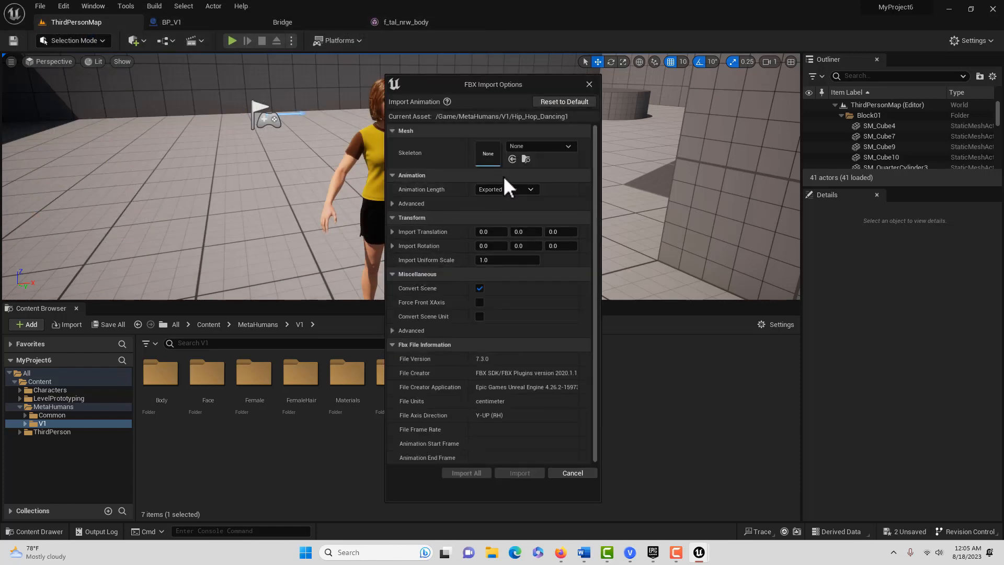
Step: Import the animation onto metahuman_base_skel and clear the bone-warning Message Log
{"action": "left_click", "coordinate": [571, 145]}
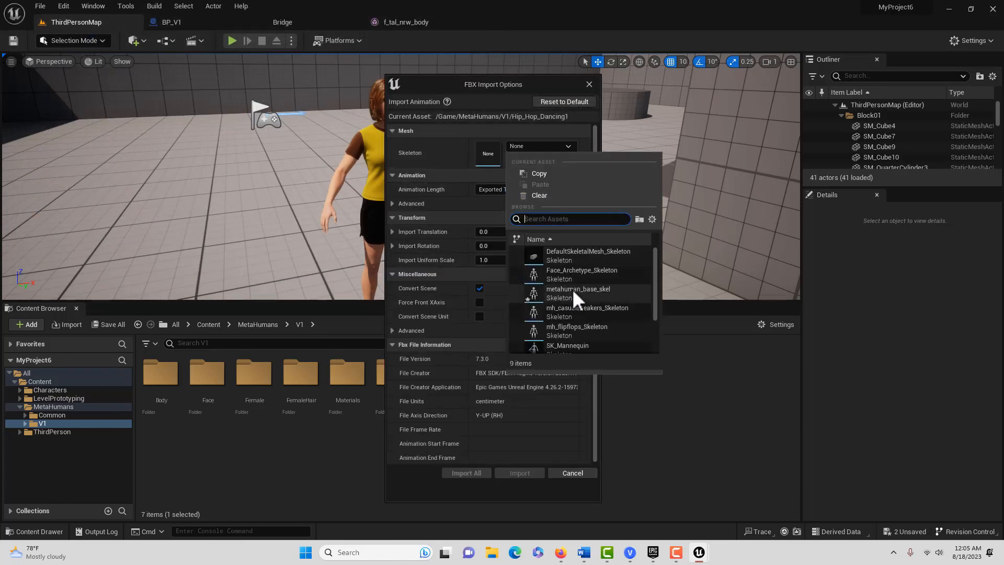
{"action": "left_click", "coordinate": [577, 293]}
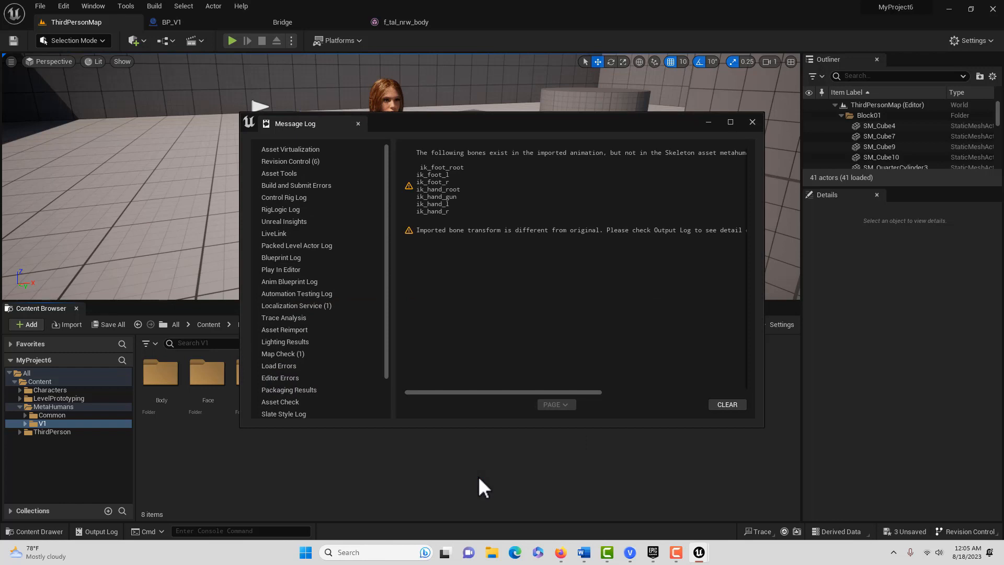
{"action": "mouse_move", "coordinate": [729, 405]}
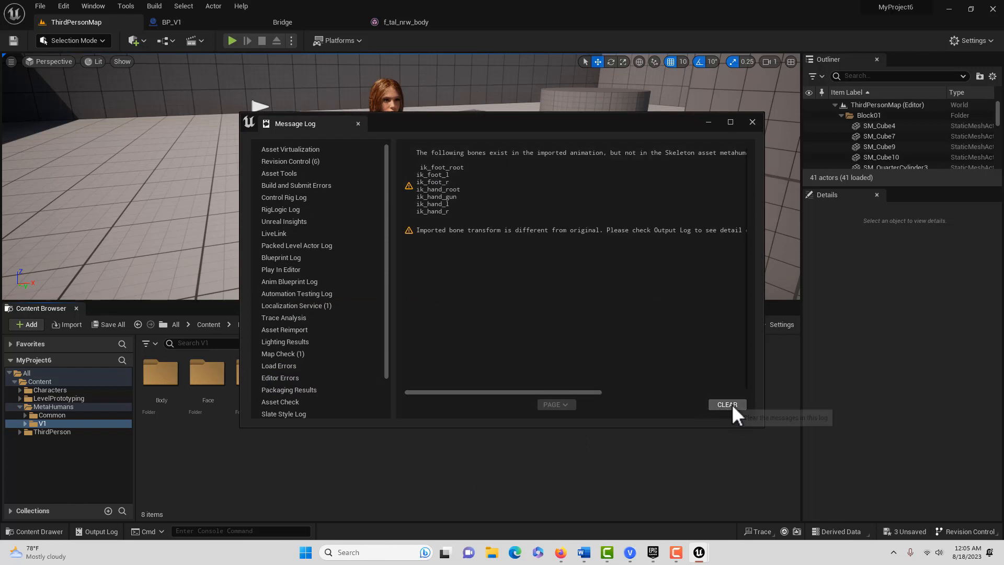
{"action": "left_click", "coordinate": [727, 404]}
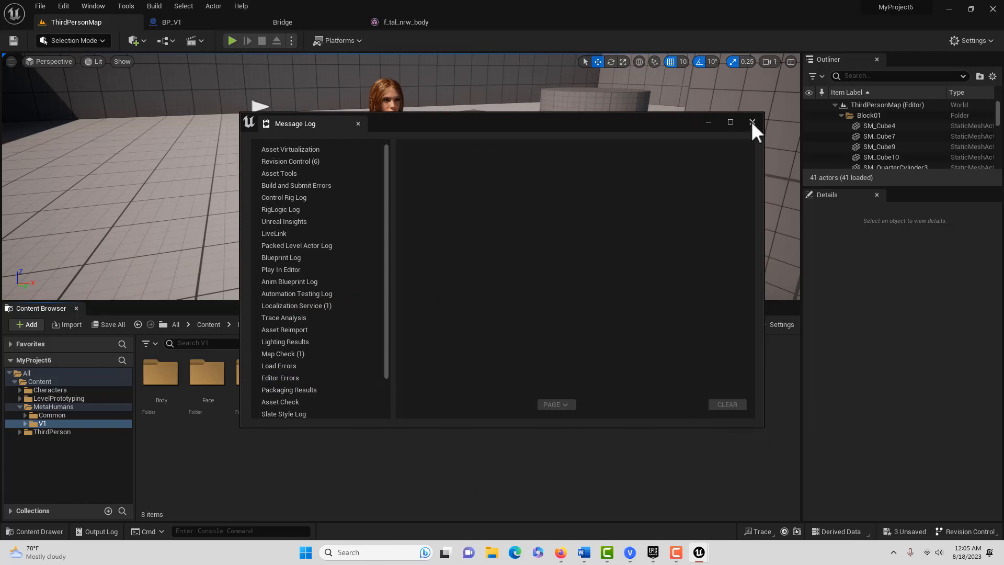
{"action": "left_click", "coordinate": [754, 122]}
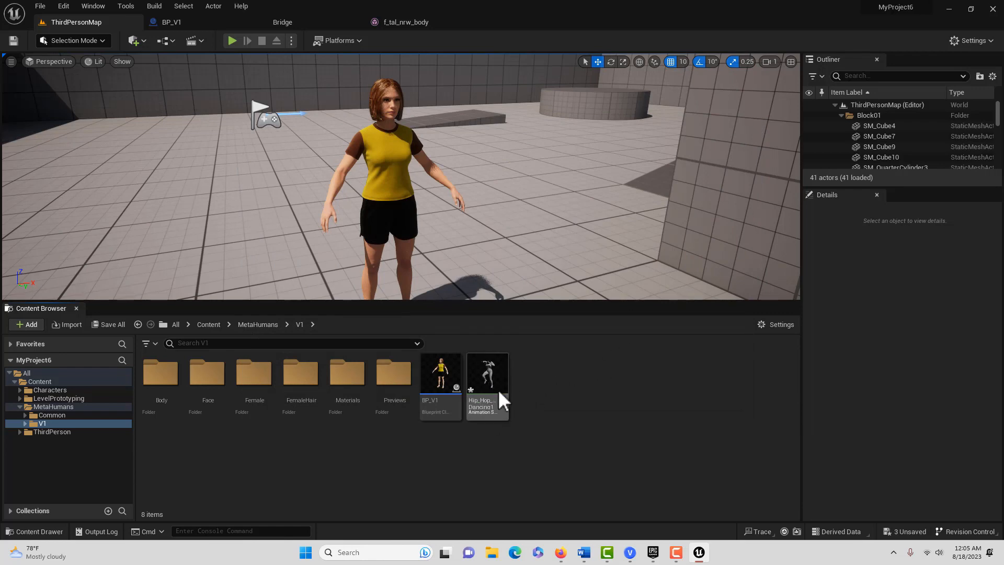
{"action": "mouse_move", "coordinate": [494, 392]}
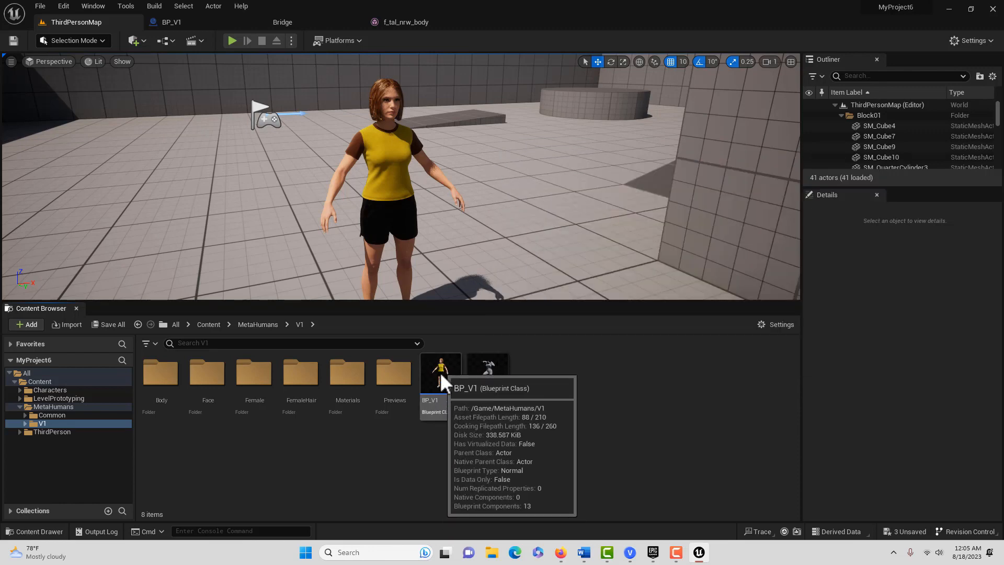
{"action": "mouse_move", "coordinate": [497, 385]}
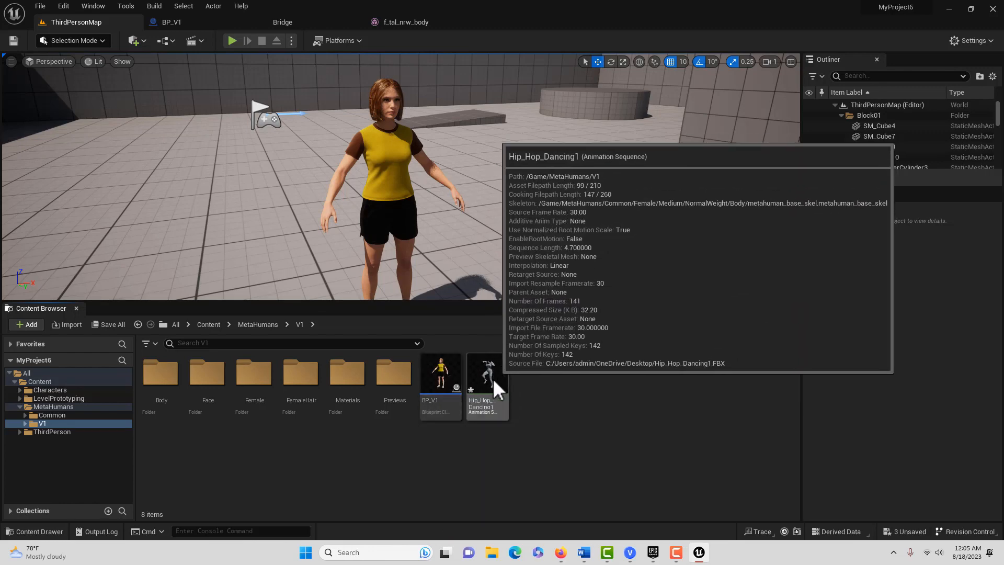
{"action": "mouse_move", "coordinate": [439, 377]}
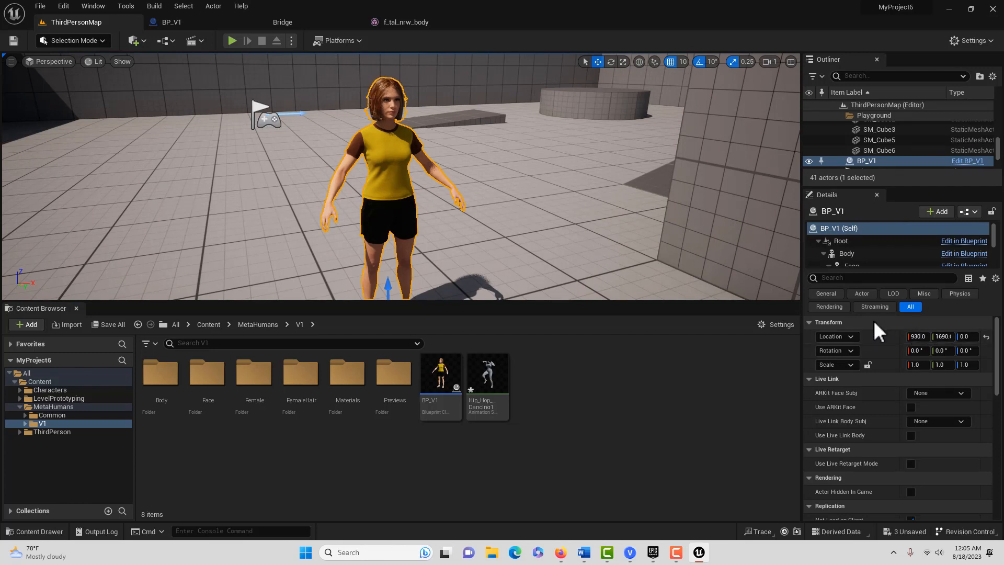
{"action": "mouse_move", "coordinate": [891, 353]}
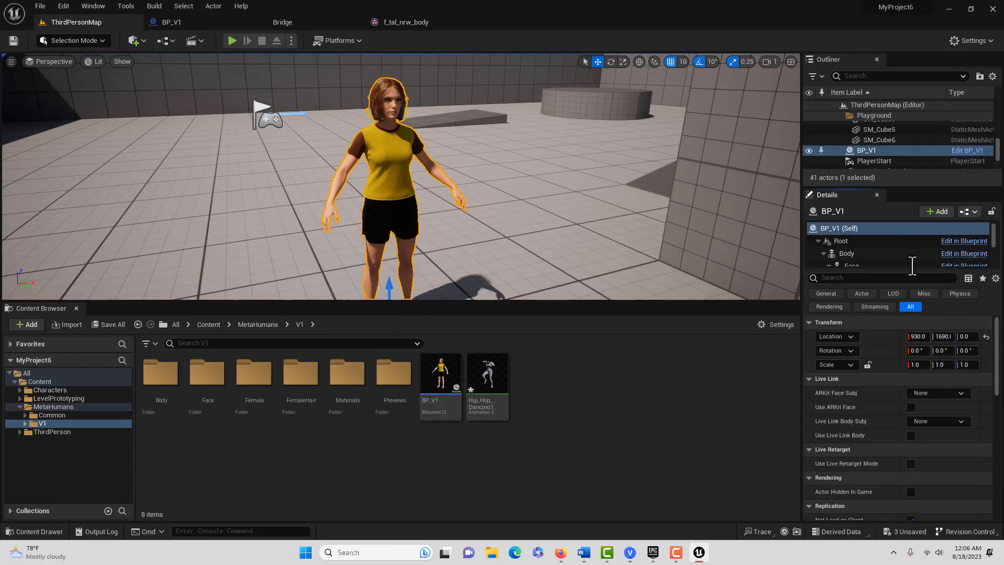
Step: Select the placed BP_V1 actor's Body component to show its animation settings
{"action": "left_click", "coordinate": [846, 253]}
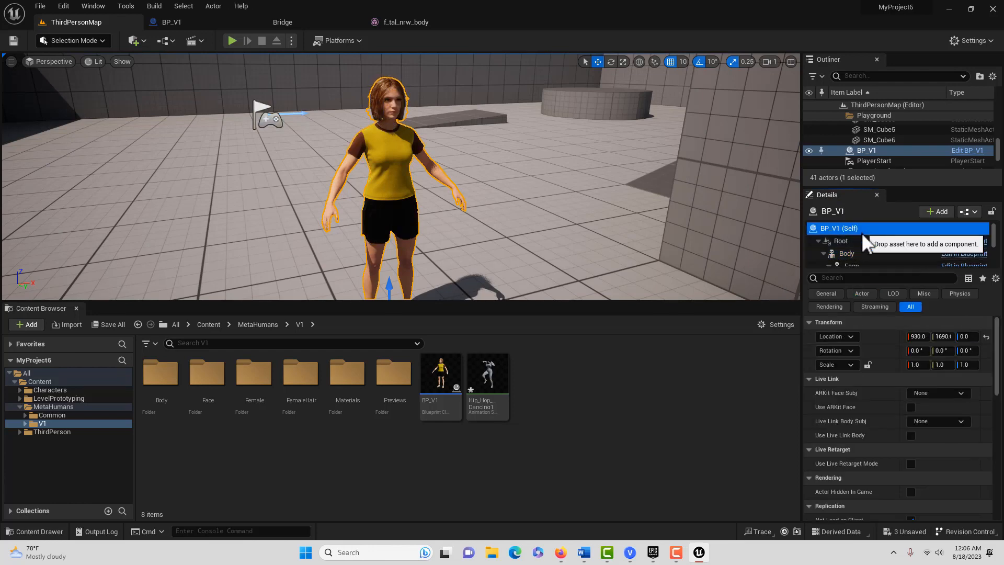
{"action": "left_click", "coordinate": [847, 253]}
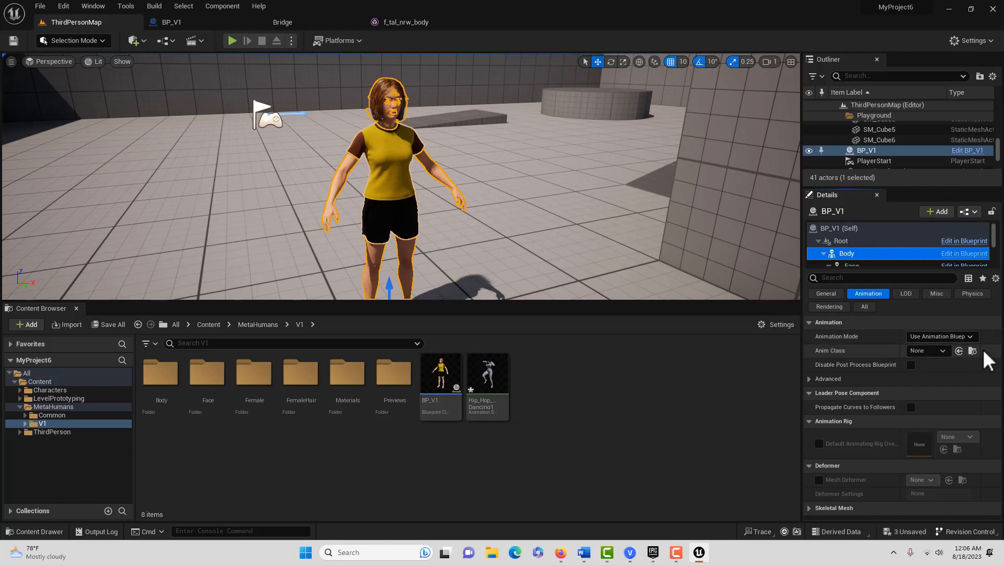
Step: Set the Body's Animation Mode to Use Animation Asset with Hip_Hop_Dancing1, then play the level
{"action": "left_click", "coordinate": [942, 337]}
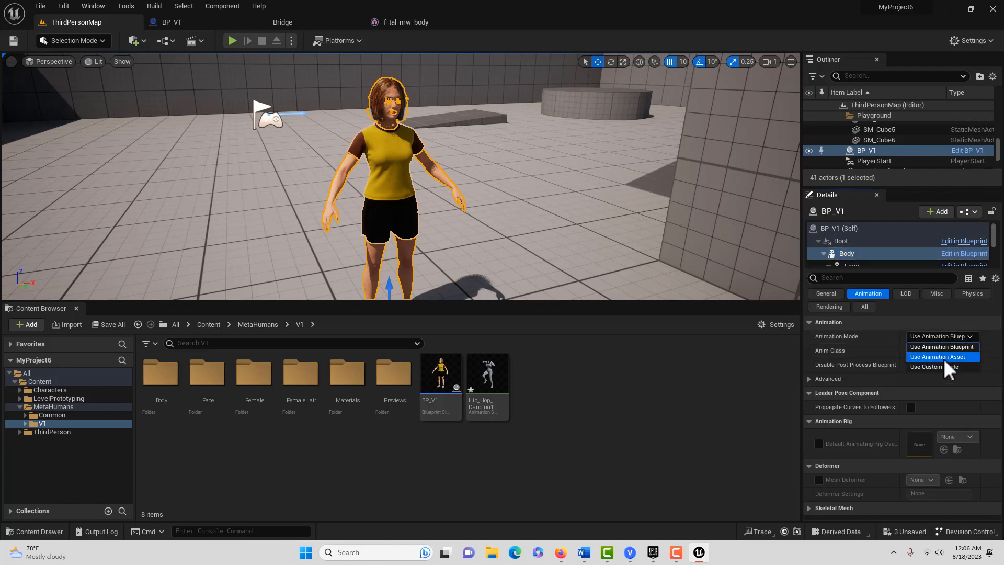
{"action": "left_click", "coordinate": [938, 356]}
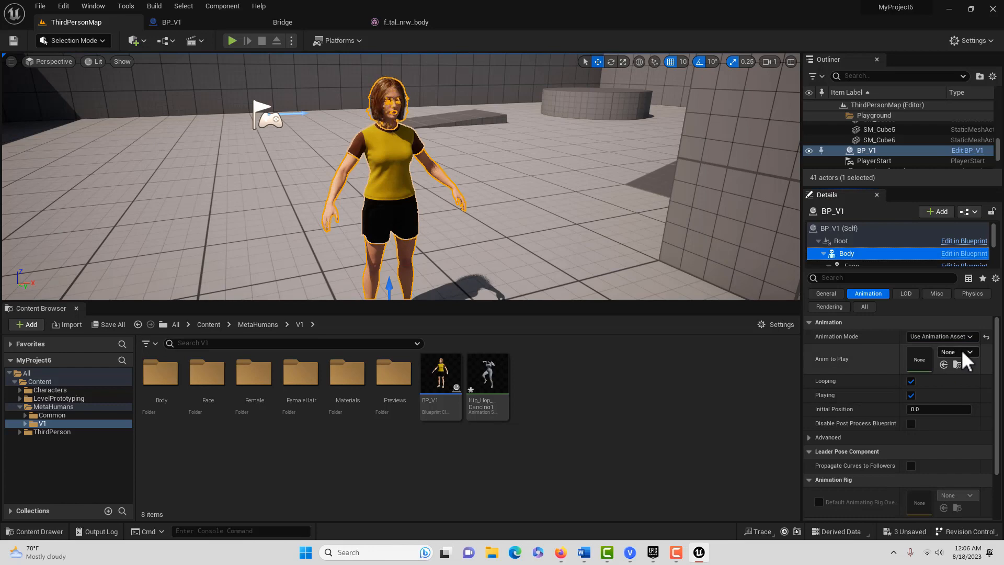
{"action": "left_click", "coordinate": [971, 352]}
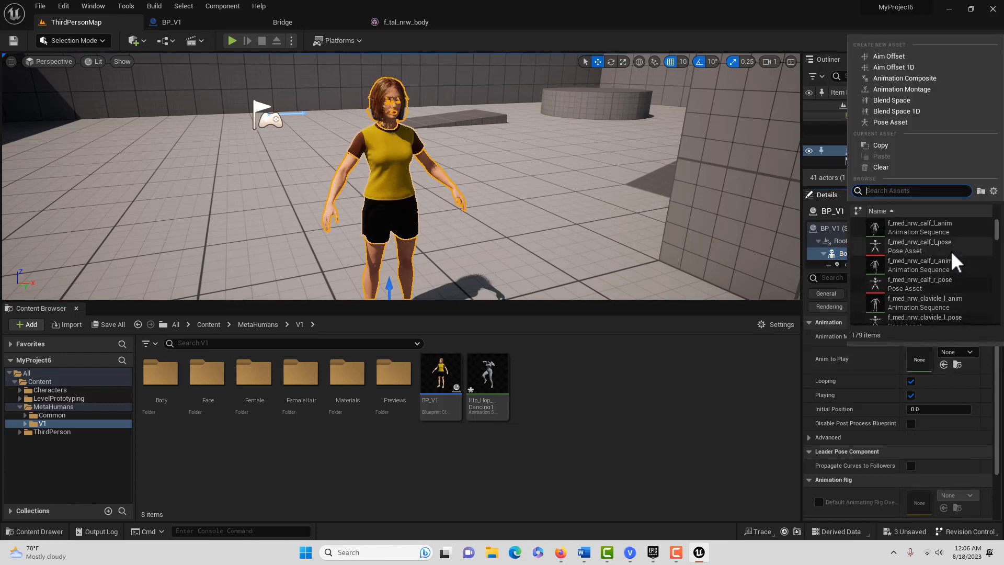
{"action": "scroll", "scroll_direction": "down", "scroll_amount": 3}
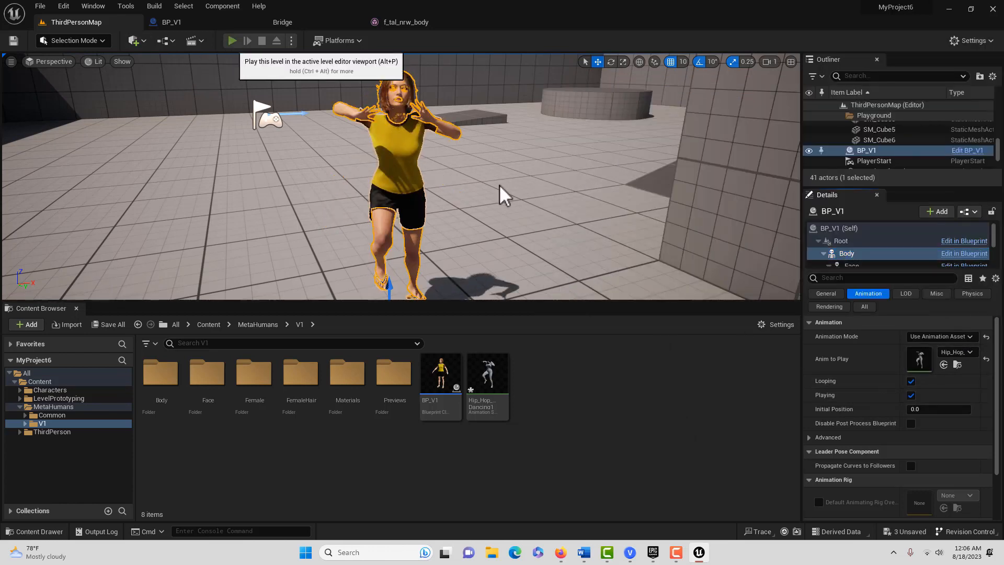
{"action": "left_click", "coordinate": [233, 40]}
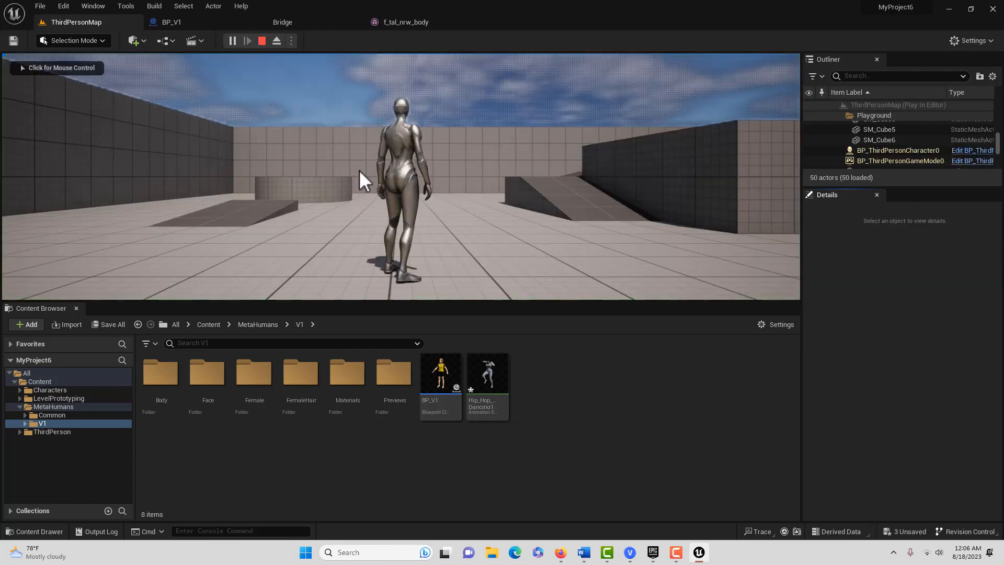